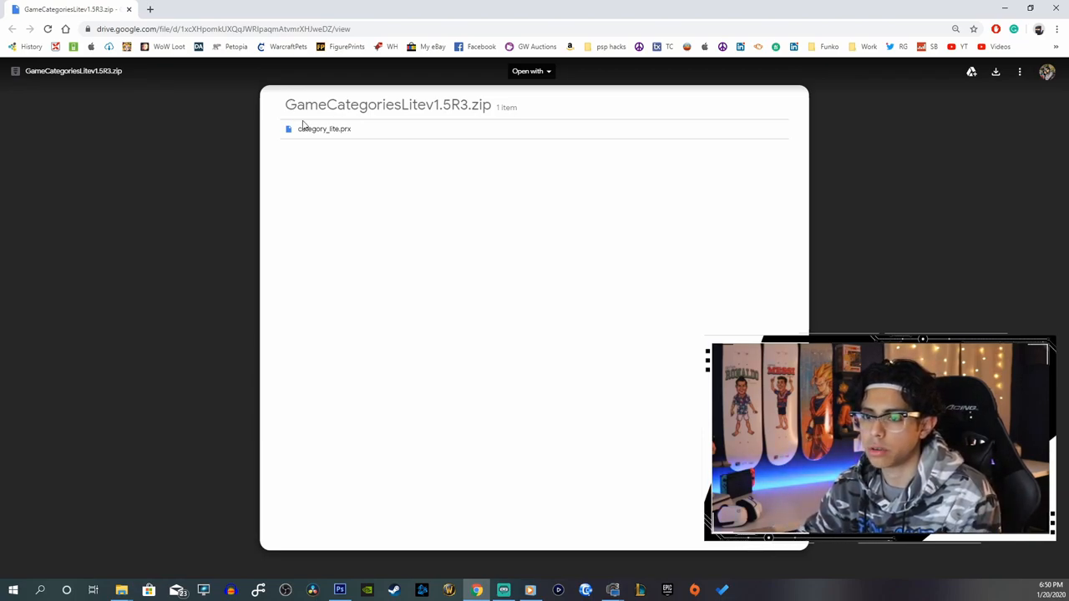
mouse_move(1005, 92)
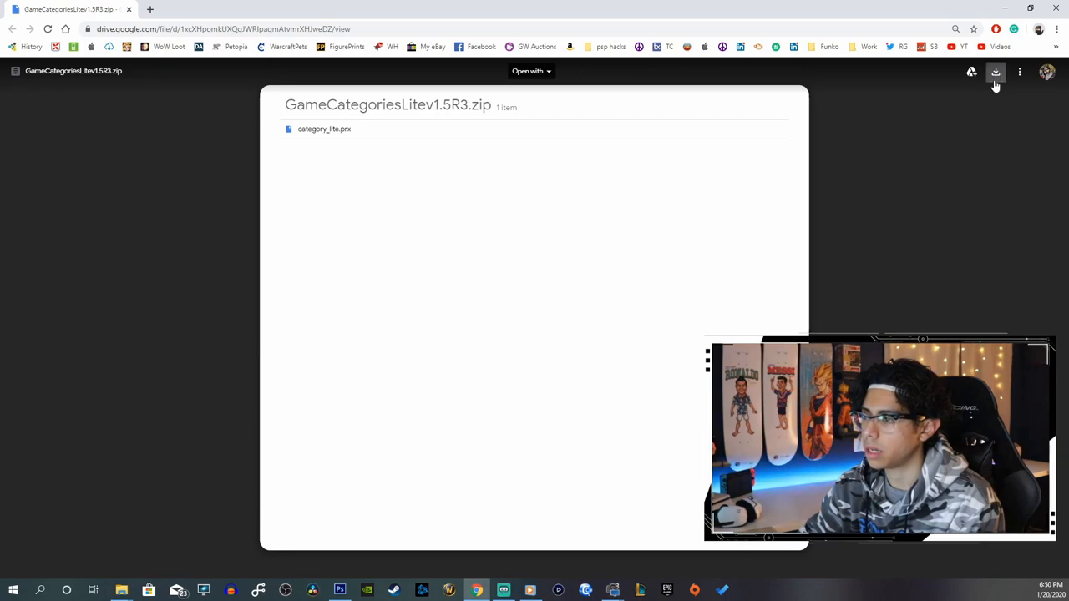
mouse_move(995, 72)
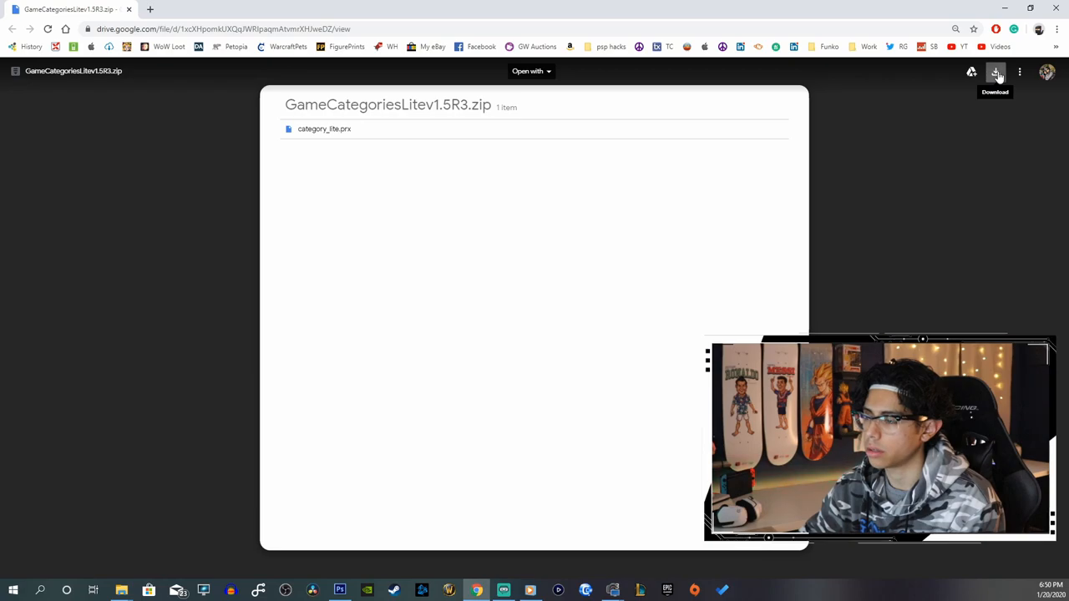
Step: Download GameCategoriesLitev1.5R3.zip from the Google Drive preview
left_click(996, 71)
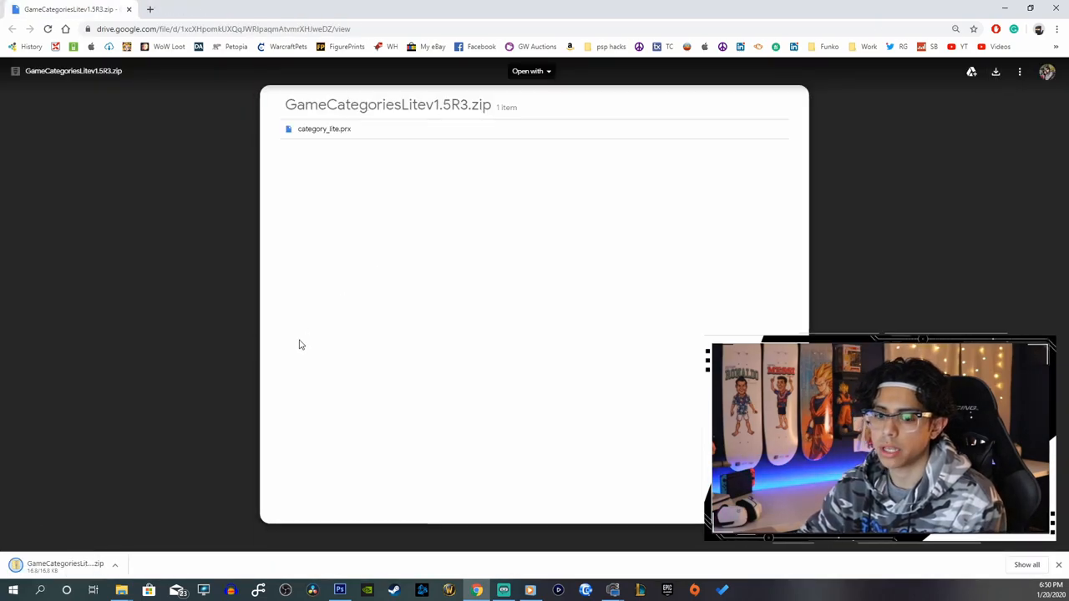
mouse_move(136, 532)
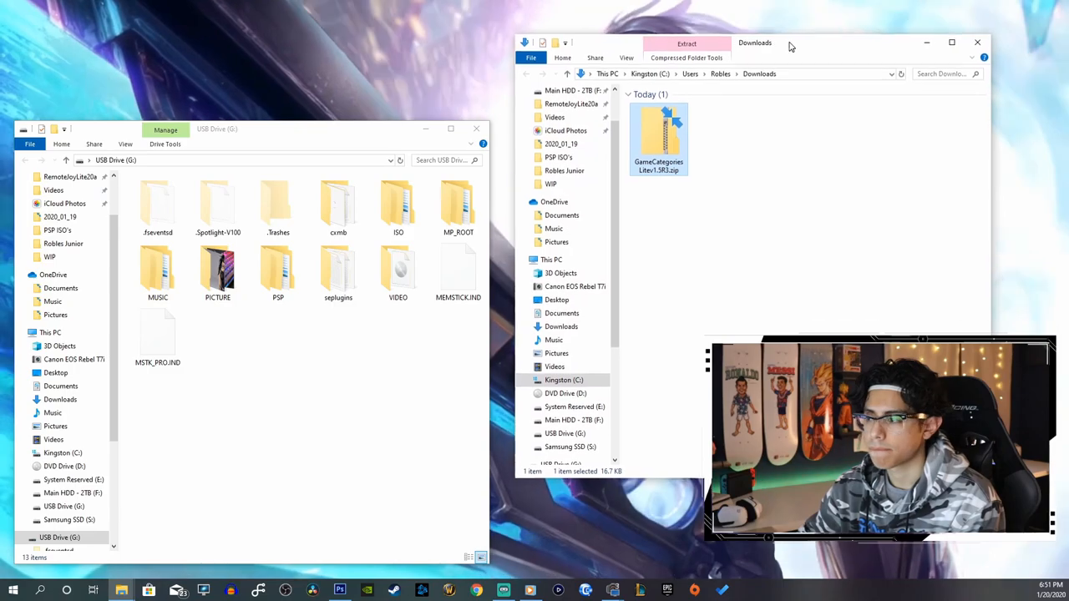
Step: Extract category_lite.prx into Downloads with 7-Zip and copy it into G:\seplugins
right_click(659, 137)
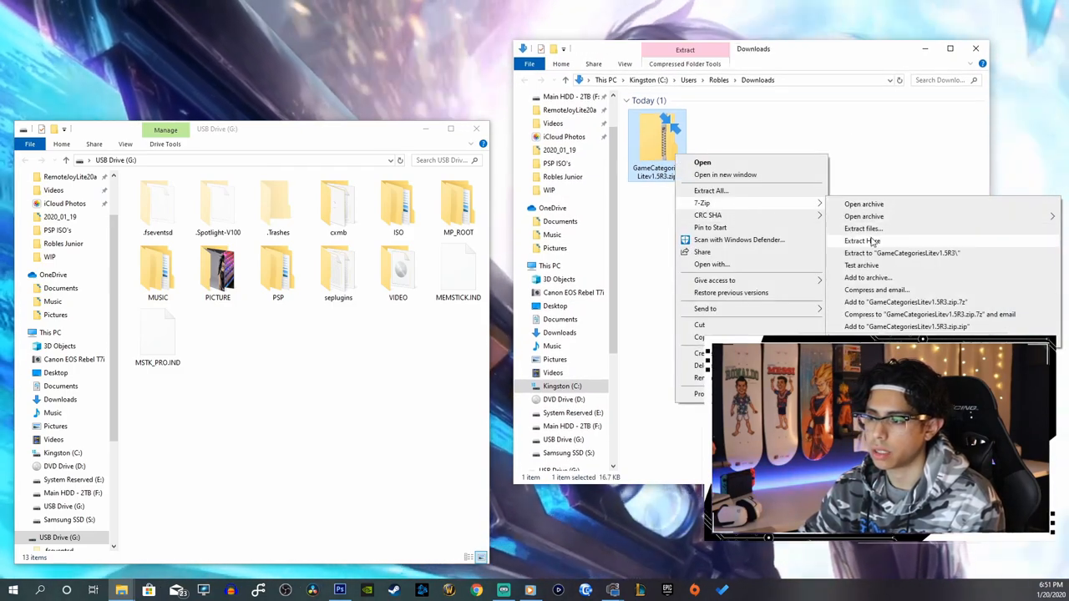
left_click(863, 241)
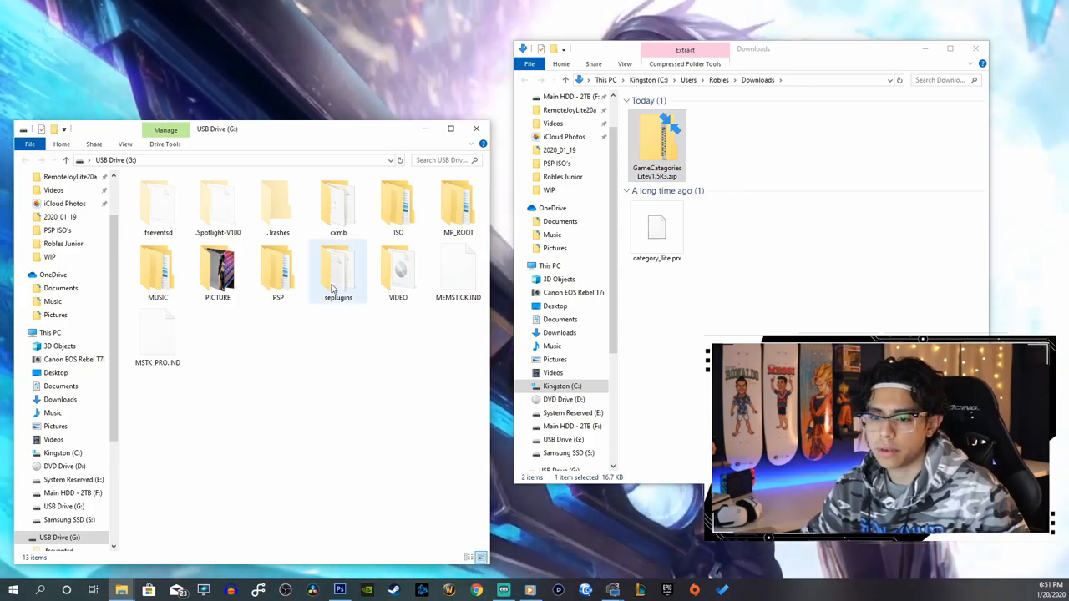
double_click(338, 271)
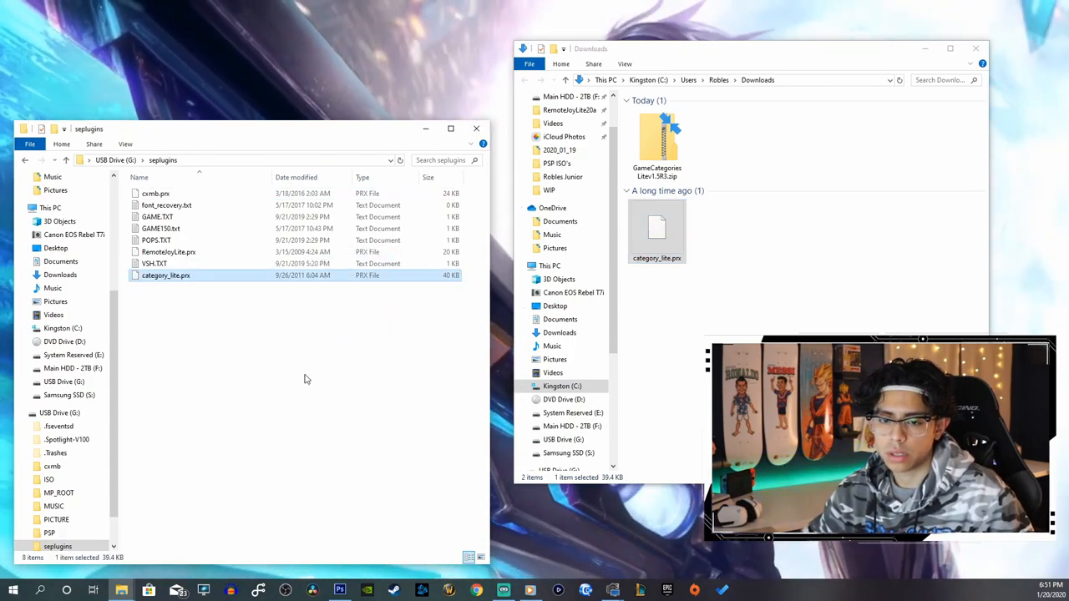
mouse_move(246, 299)
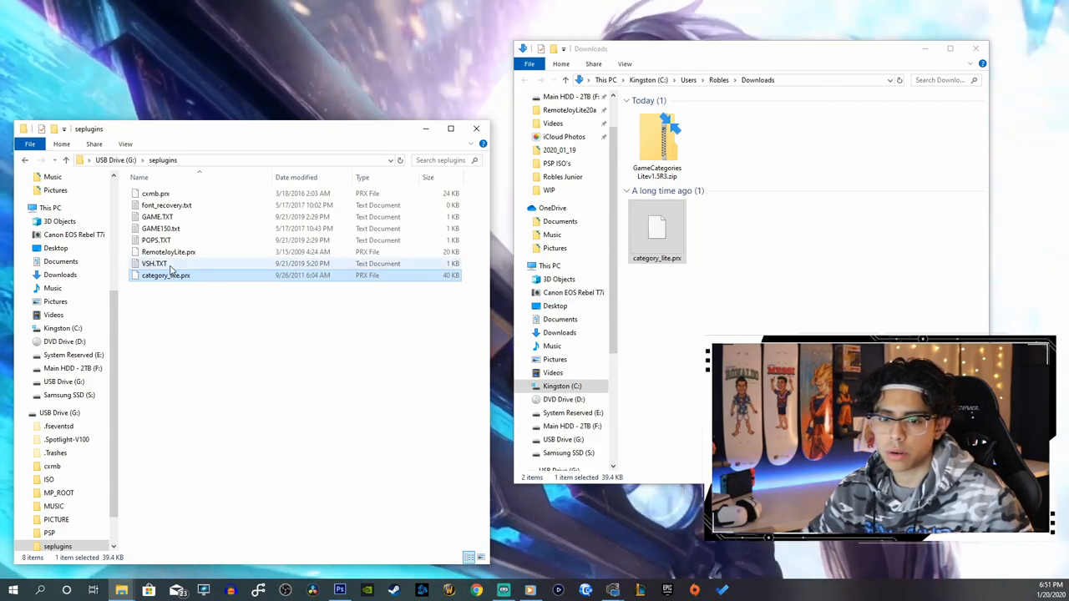
Step: Add the line ms0:/seplugins/category_lite.prx 1 to the end of VSH.TXT in Notepad
left_click(155, 263)
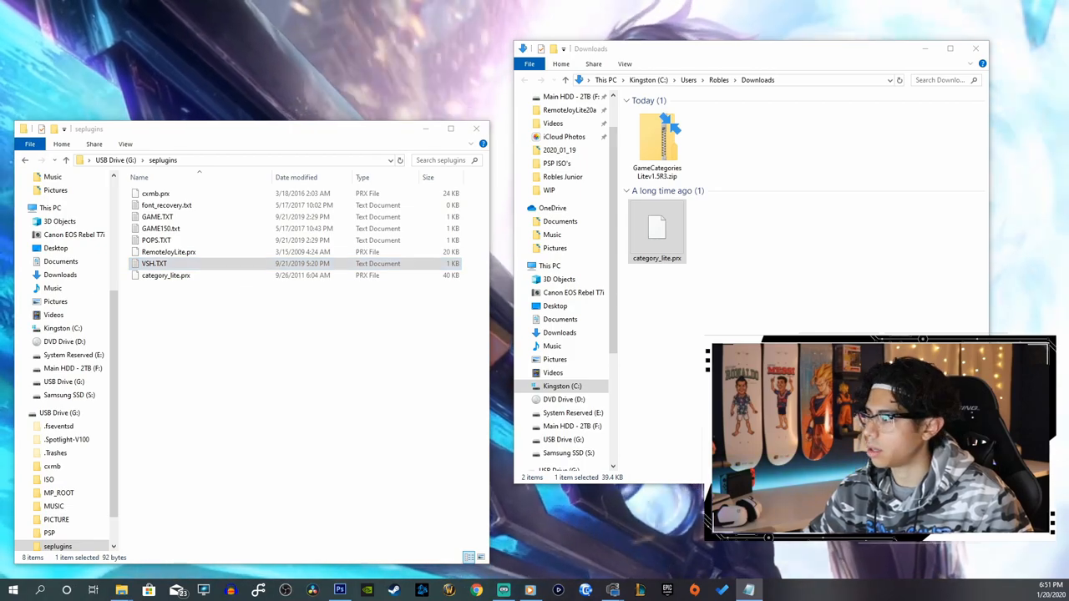
double_click(153, 263)
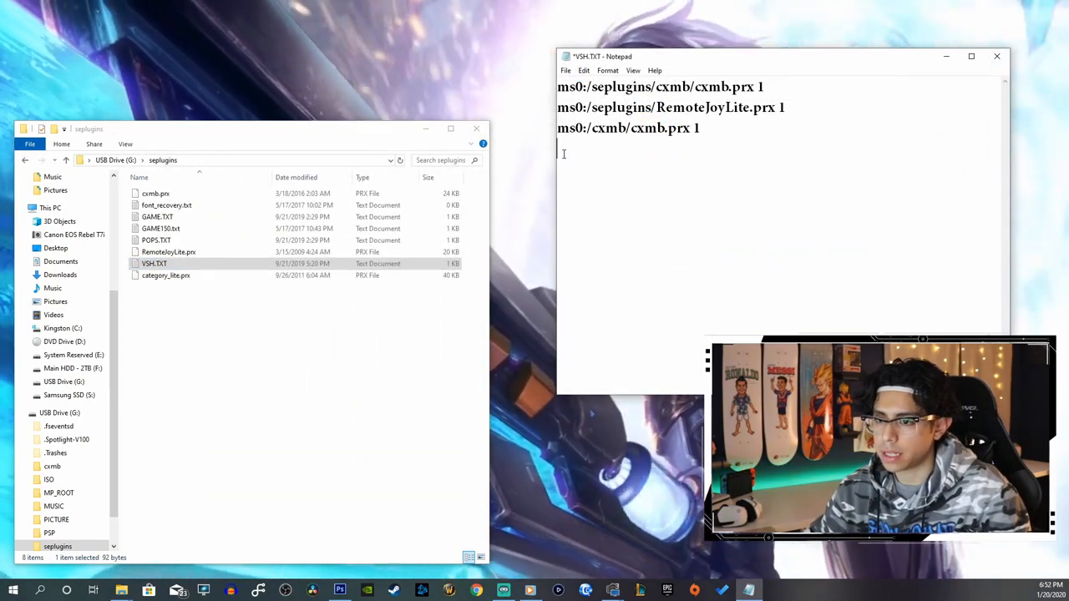
type("ms0:/seplugins/category_lite.prx 1")
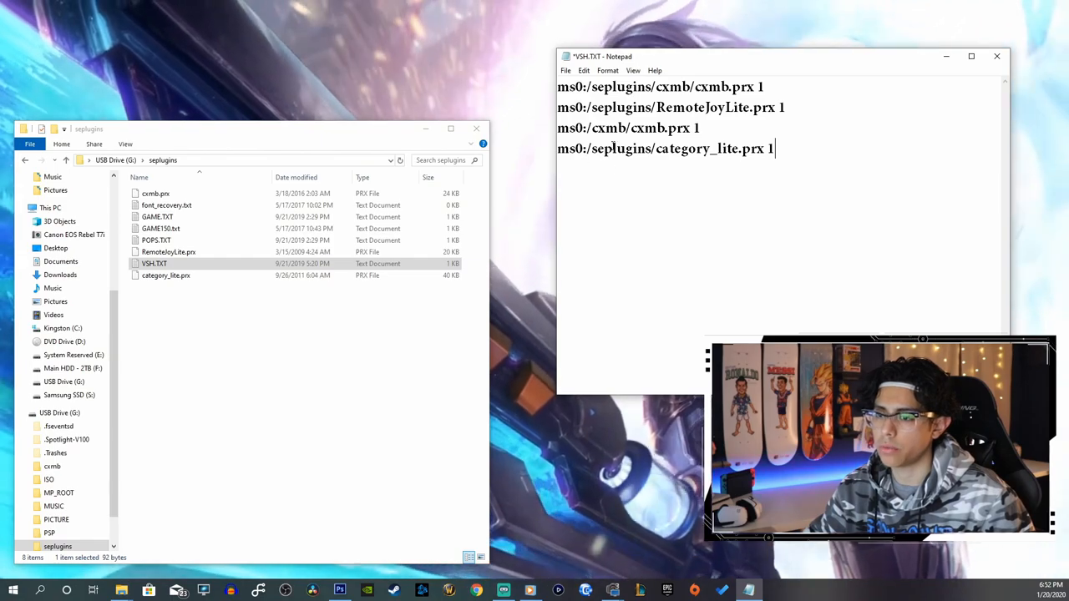
triple_click(665, 147)
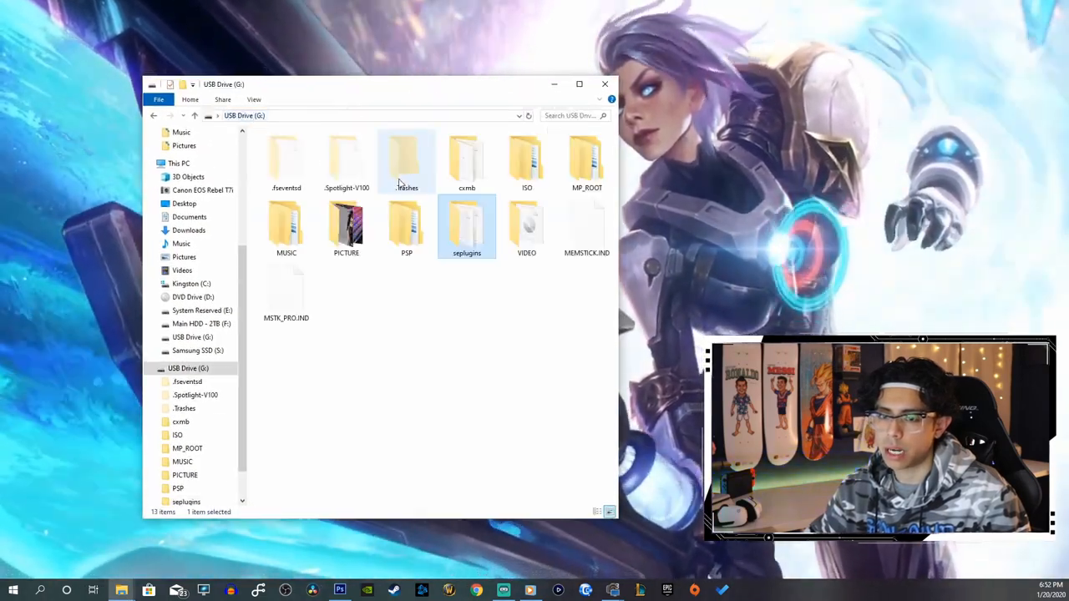
Step: Inside the USB drive's ISO folder, create a new folder named PSP
left_click(526, 163)
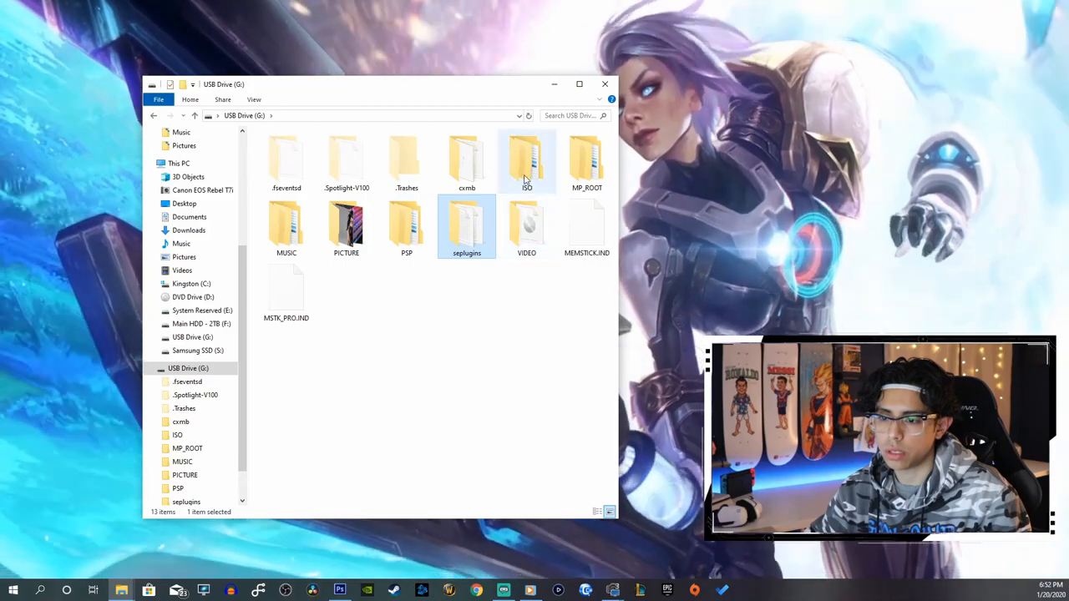
double_click(527, 163)
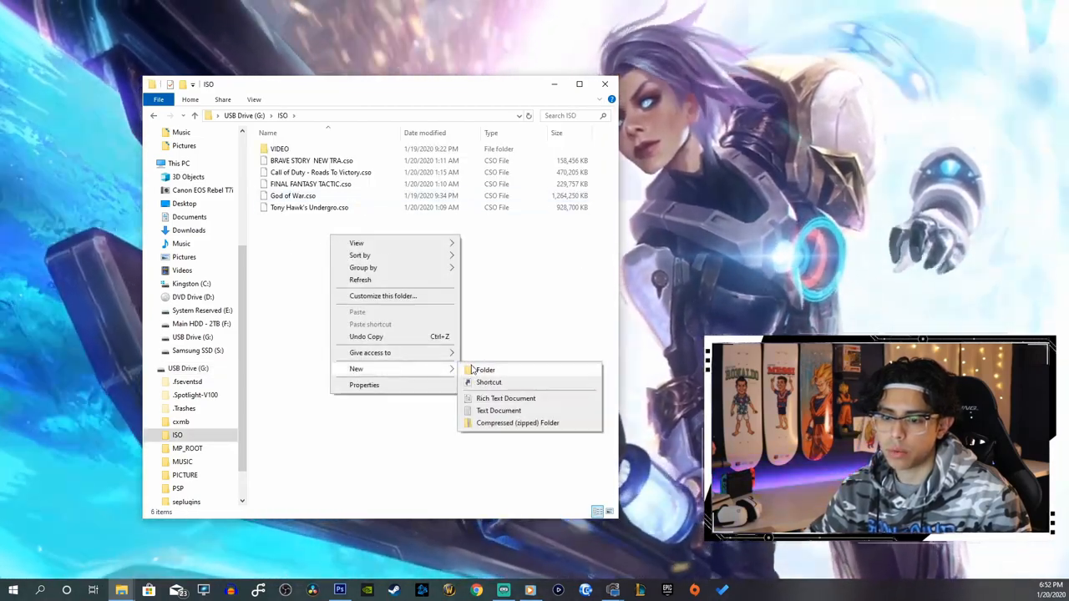
left_click(485, 369)
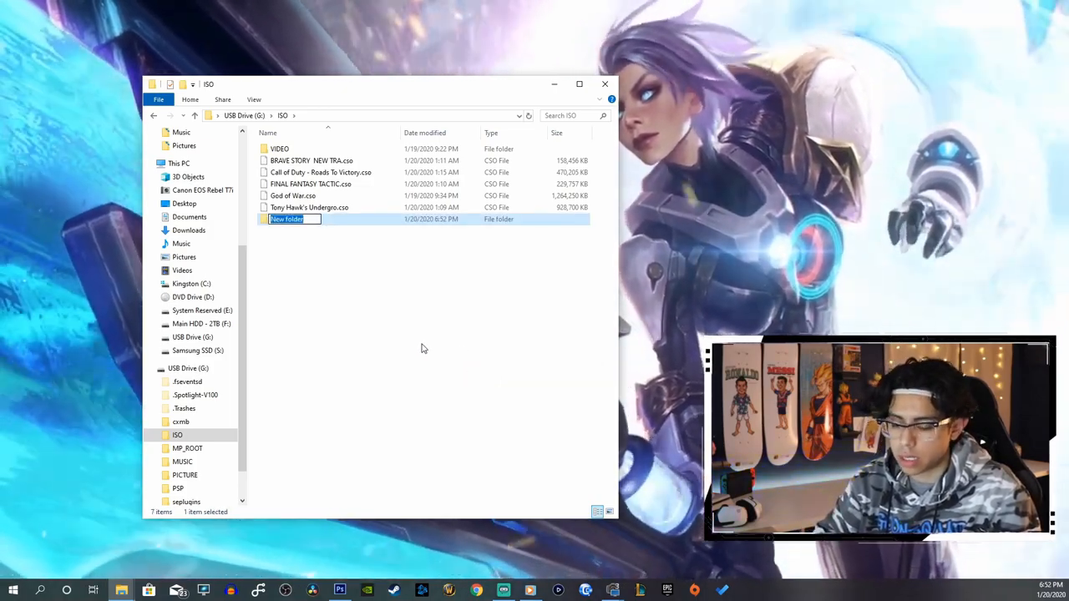
type("PSP")
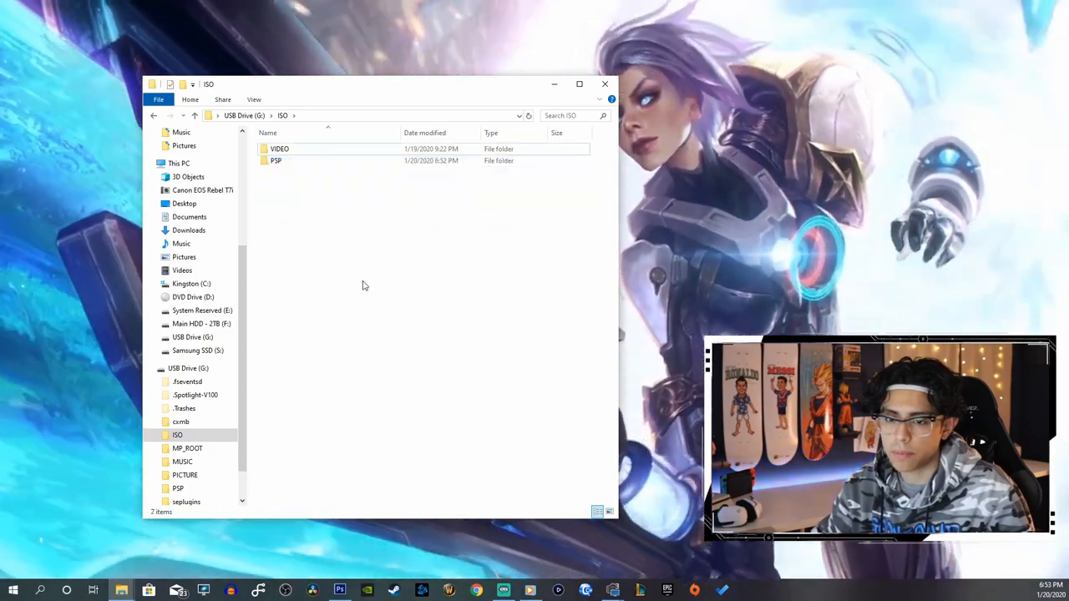
left_click(276, 160)
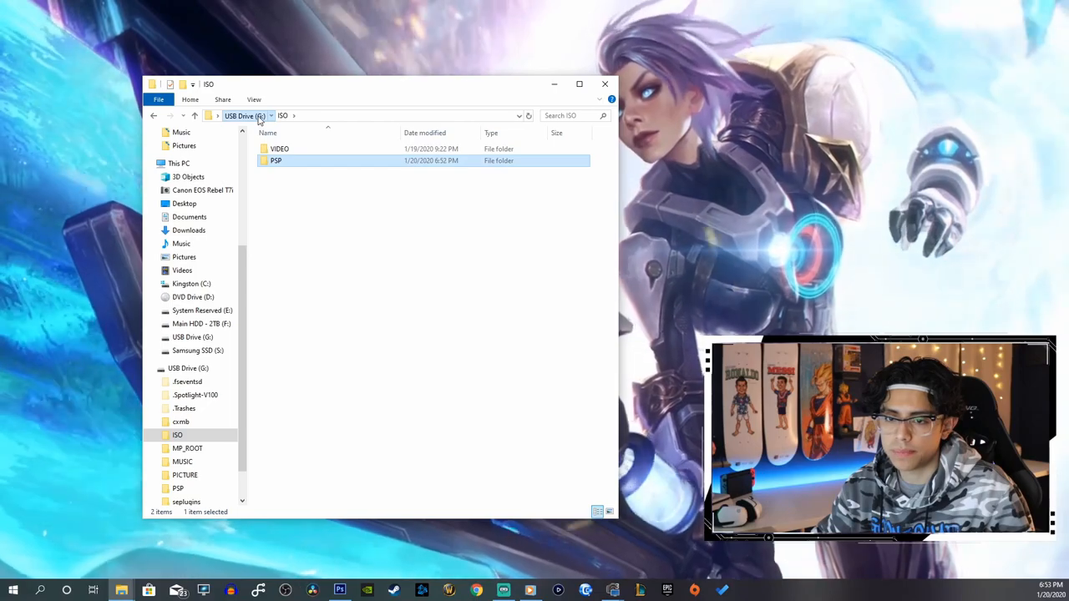
Step: Open PSP\GAME in large icons and create an Emulators folder
double_click(275, 160)
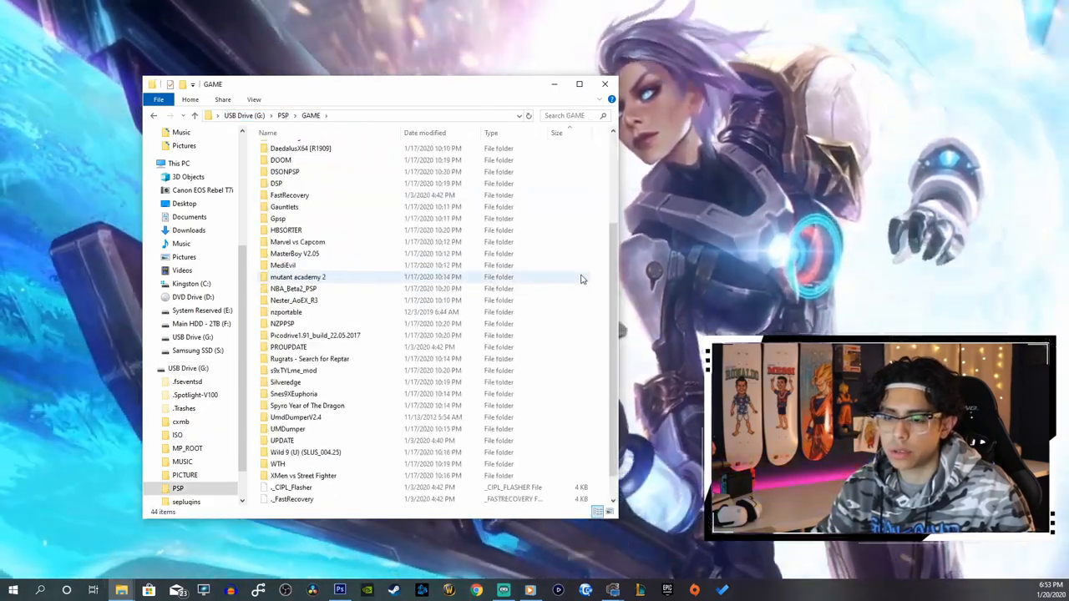
scroll("up", 3)
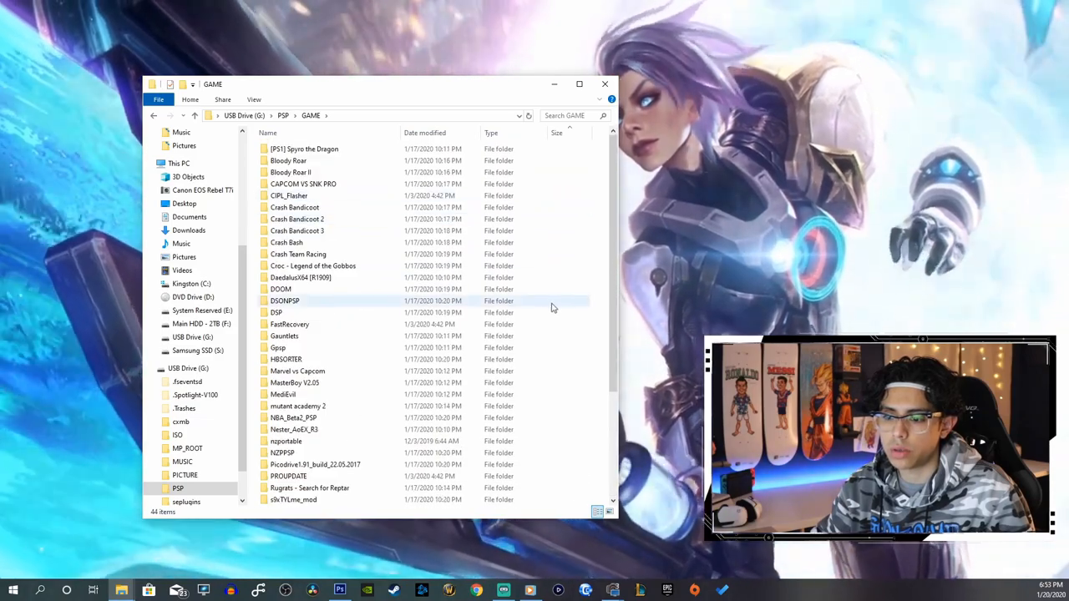
left_click(609, 512)
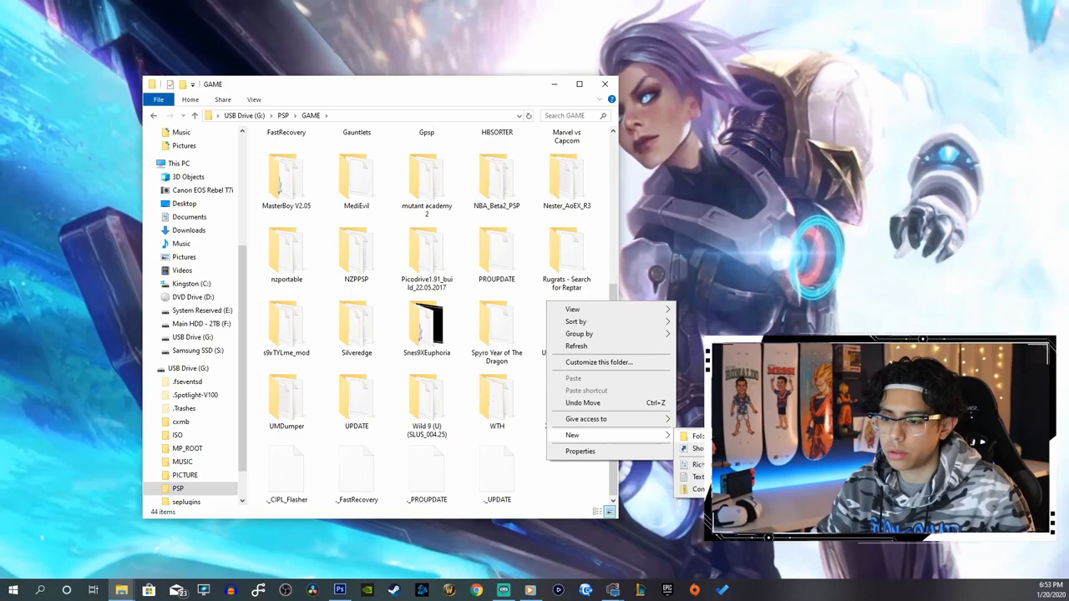
left_click(572, 435)
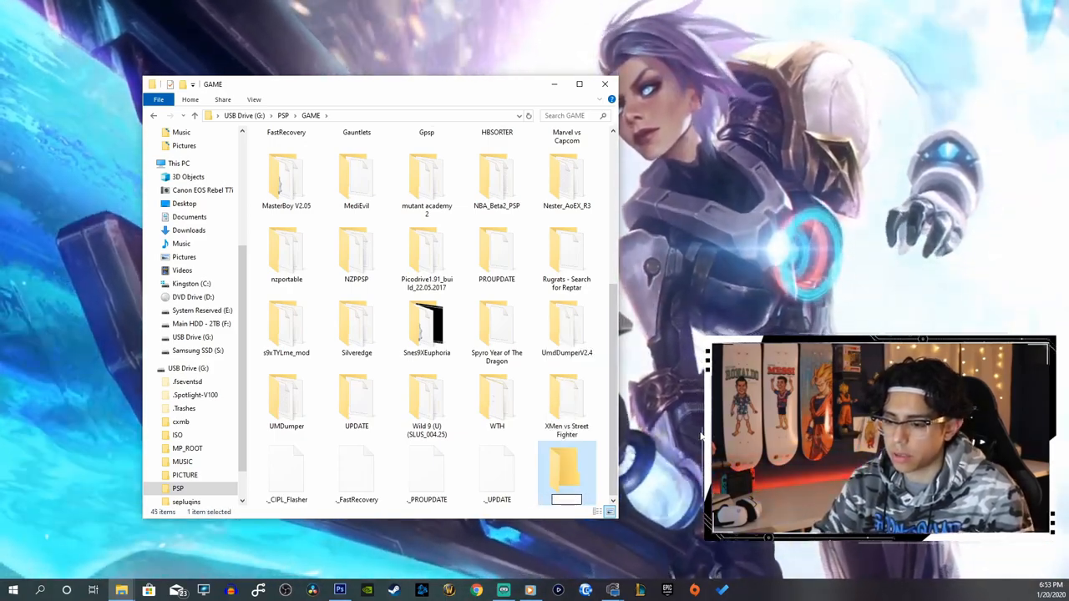
type("Emulators")
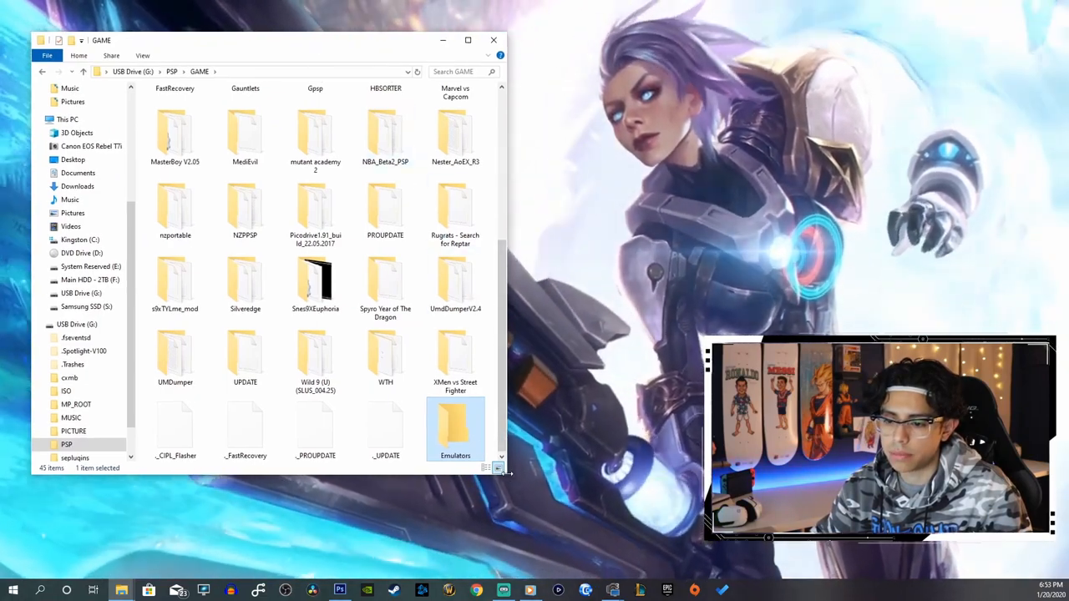
Step: Add the Homebrew and PS1 category folders to GAME
left_click(468, 39)
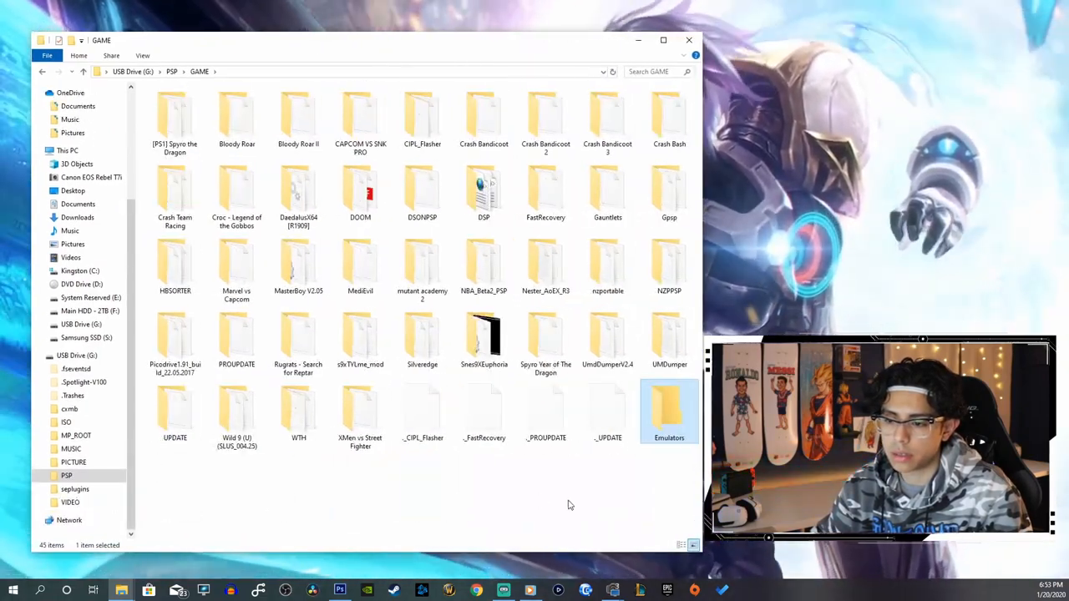
right_click(570, 504)
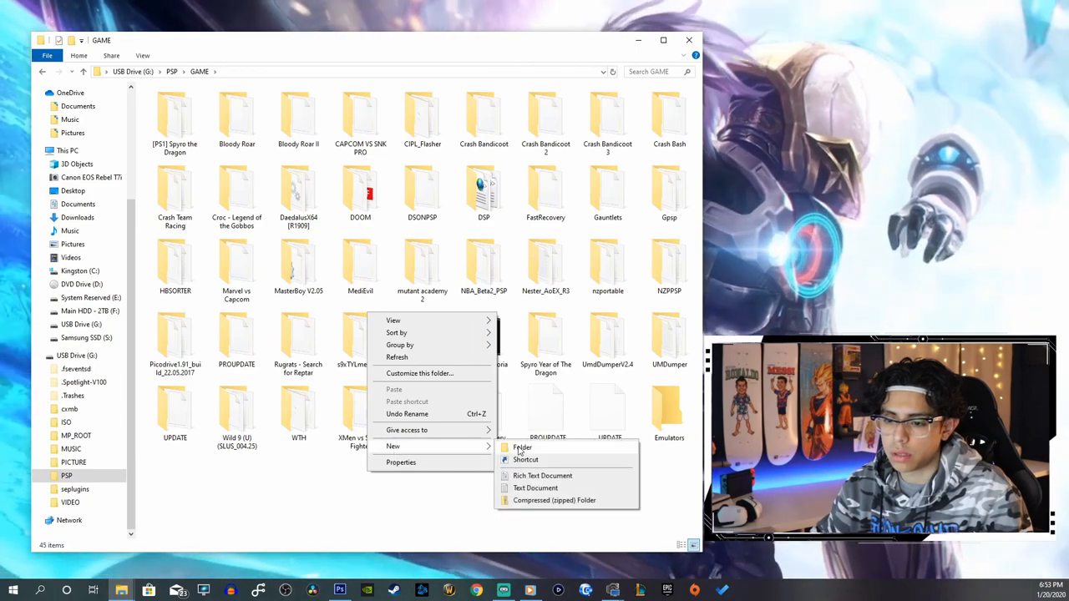
left_click(522, 447)
type("Homebrew")
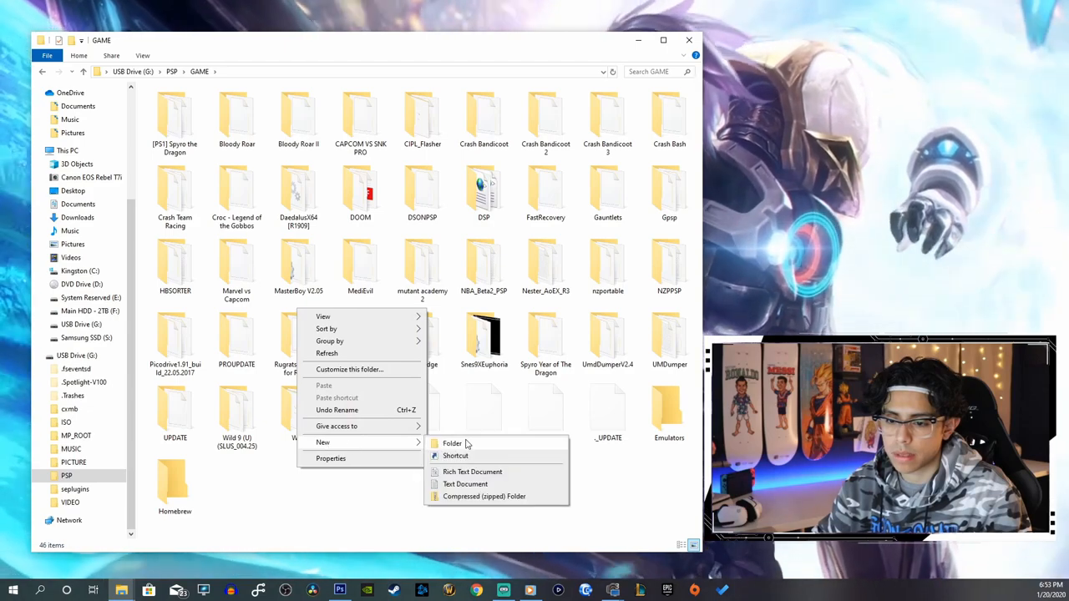
left_click(452, 444)
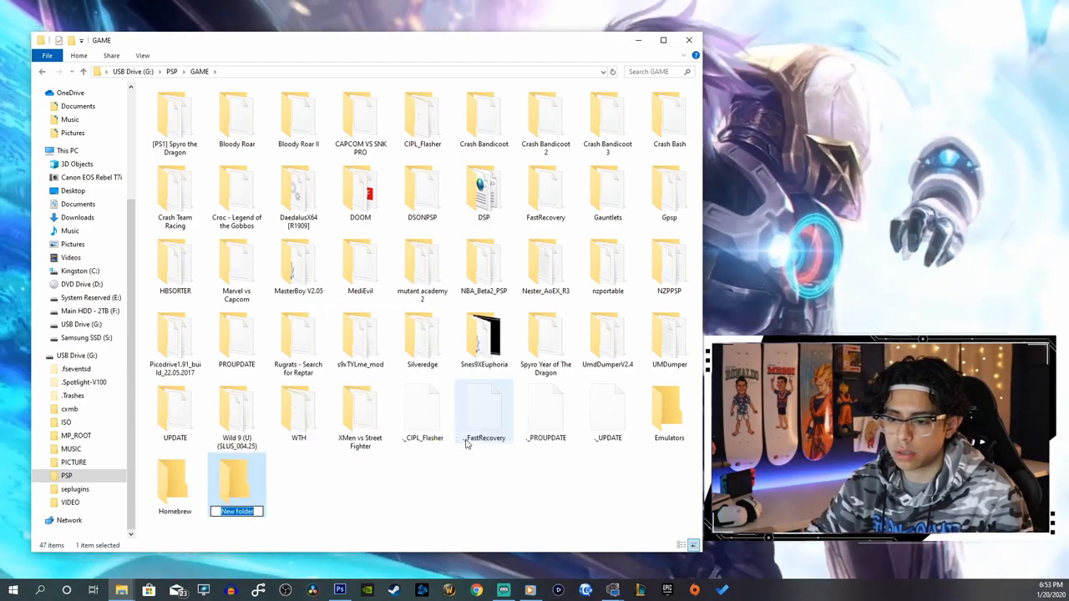
type("Son")
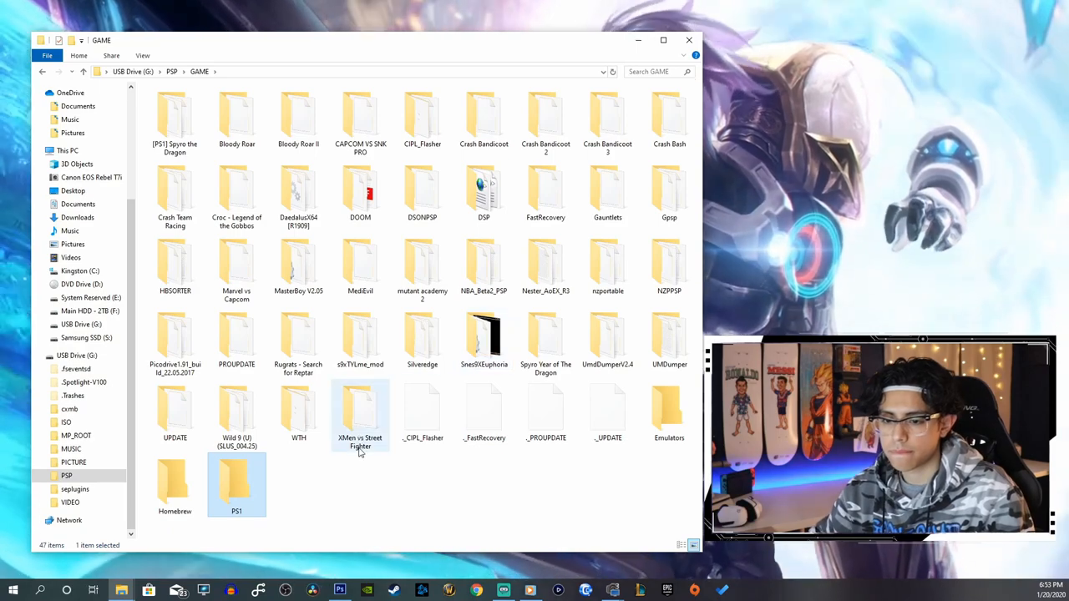
mouse_move(423, 409)
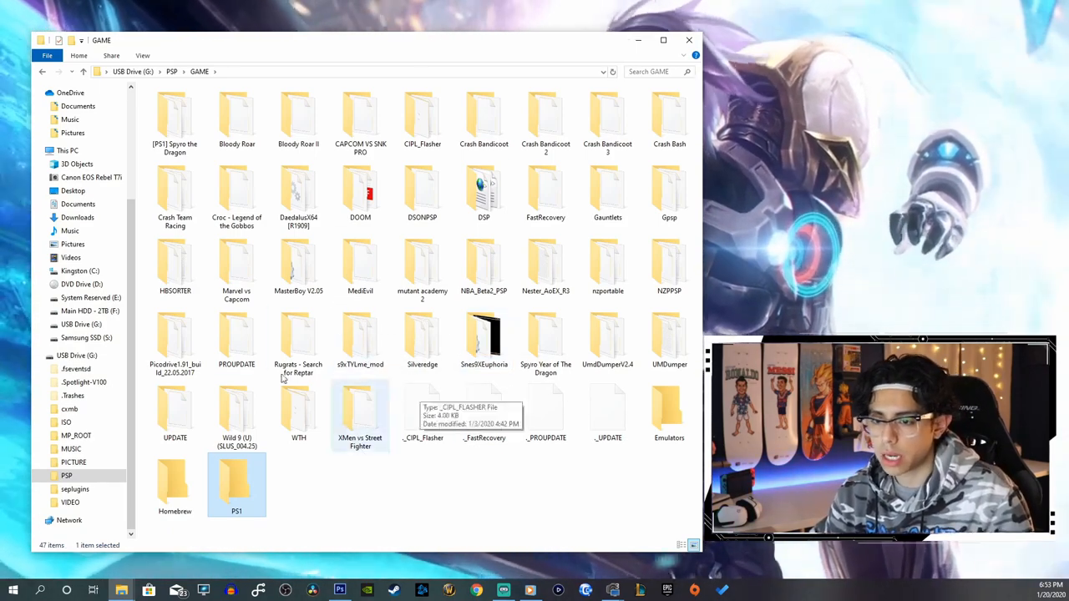
mouse_move(588, 350)
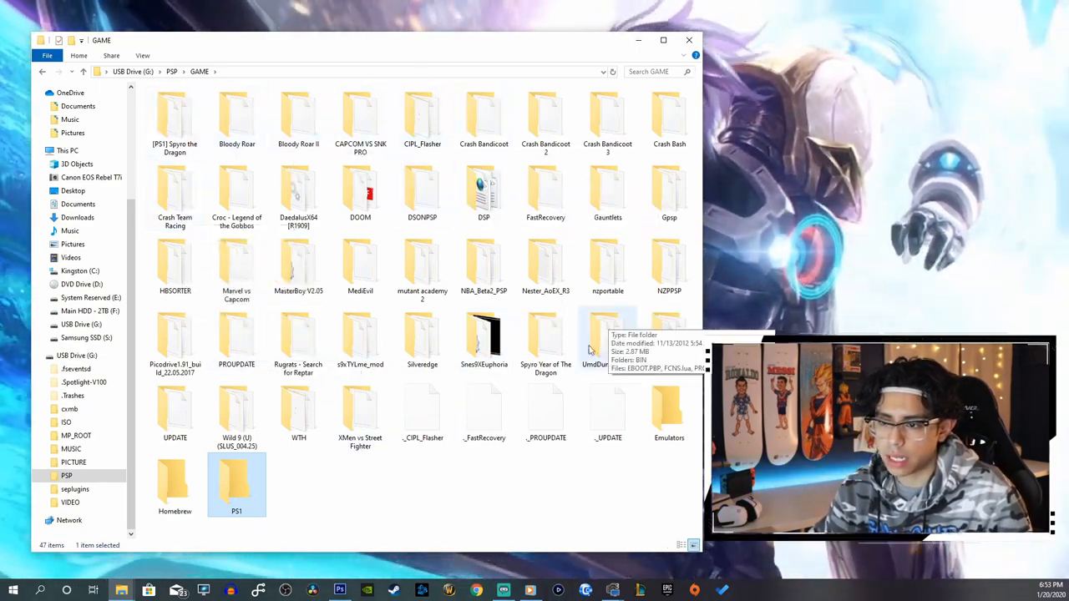
mouse_move(669, 409)
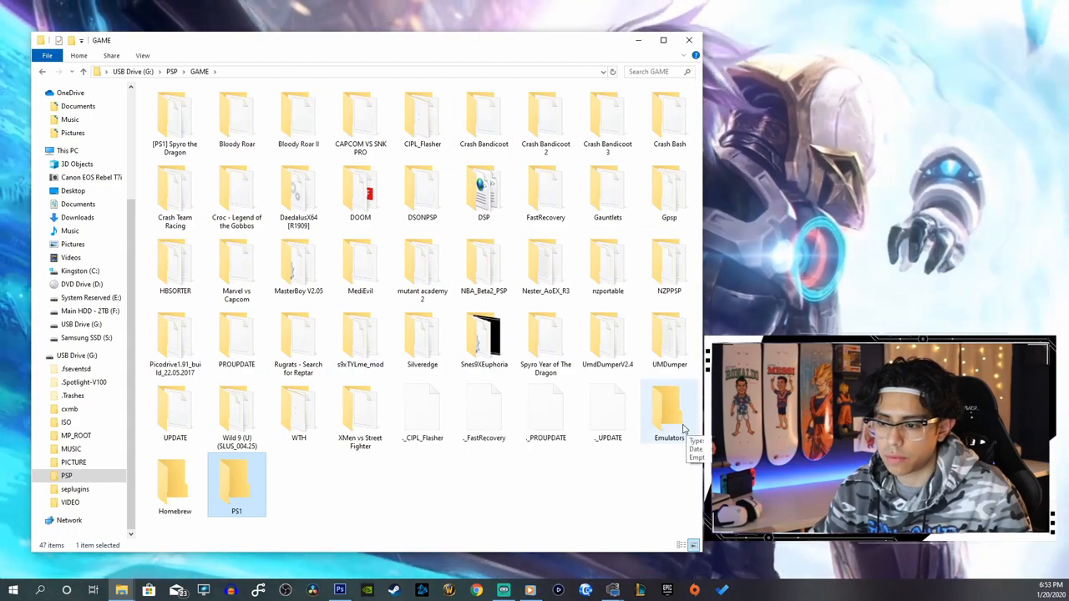
mouse_move(174, 121)
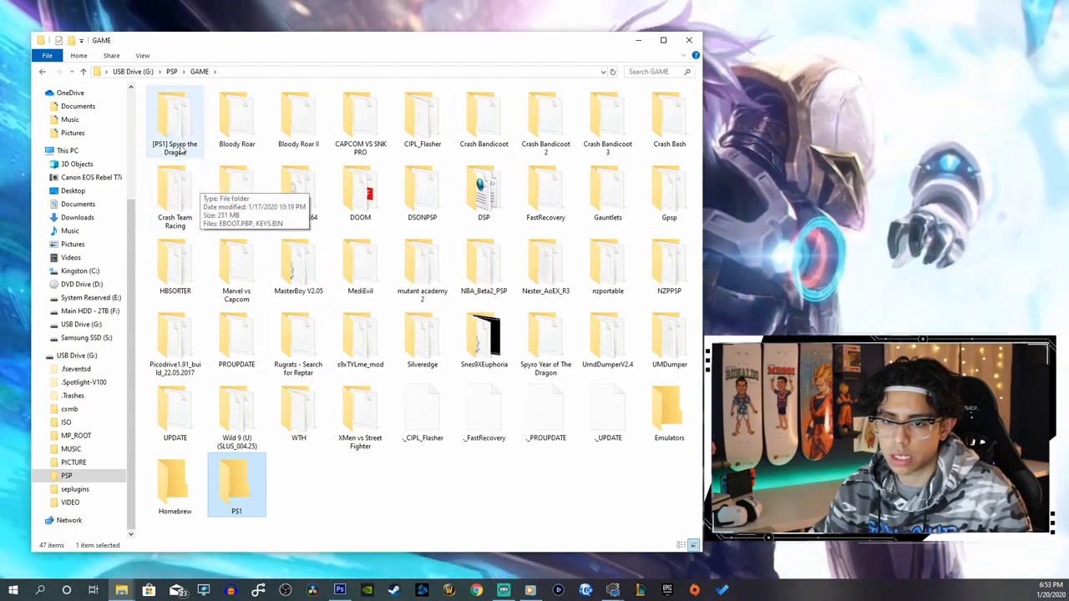
Step: Move Crash Bandicoot 2 and 3, Croc, Bloody Roar II, Rugrats and Wild 9 into PS1
left_click(237, 117)
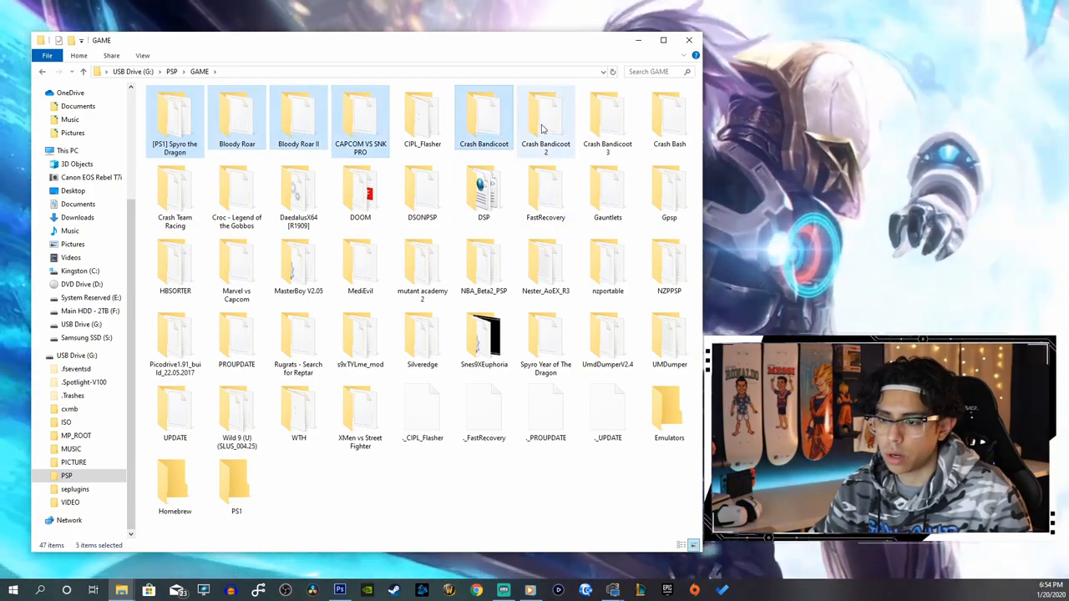
left_click(175, 192)
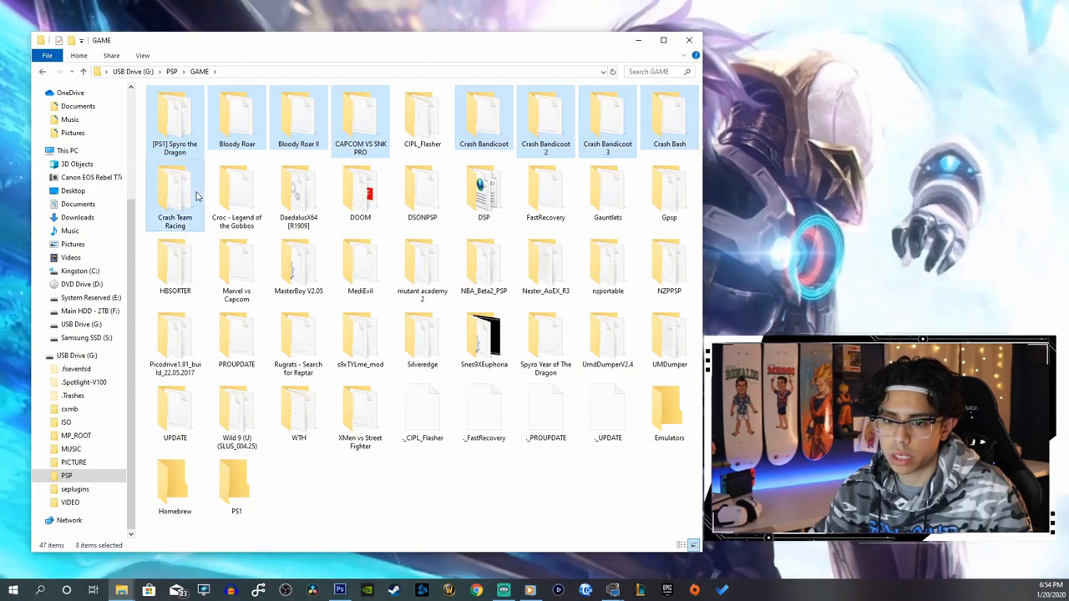
left_click(298, 193)
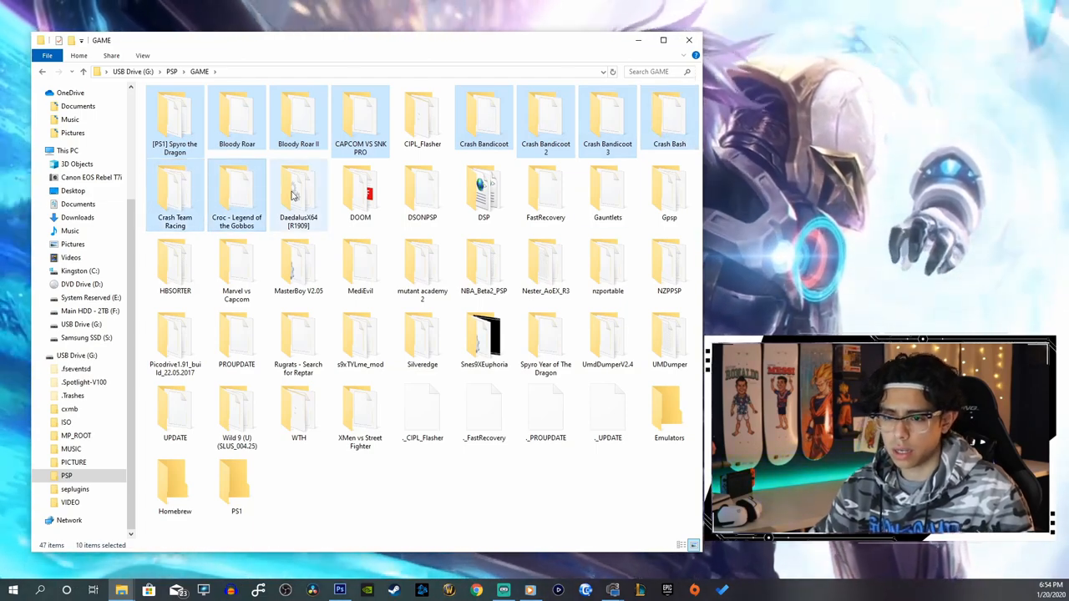
mouse_move(298, 193)
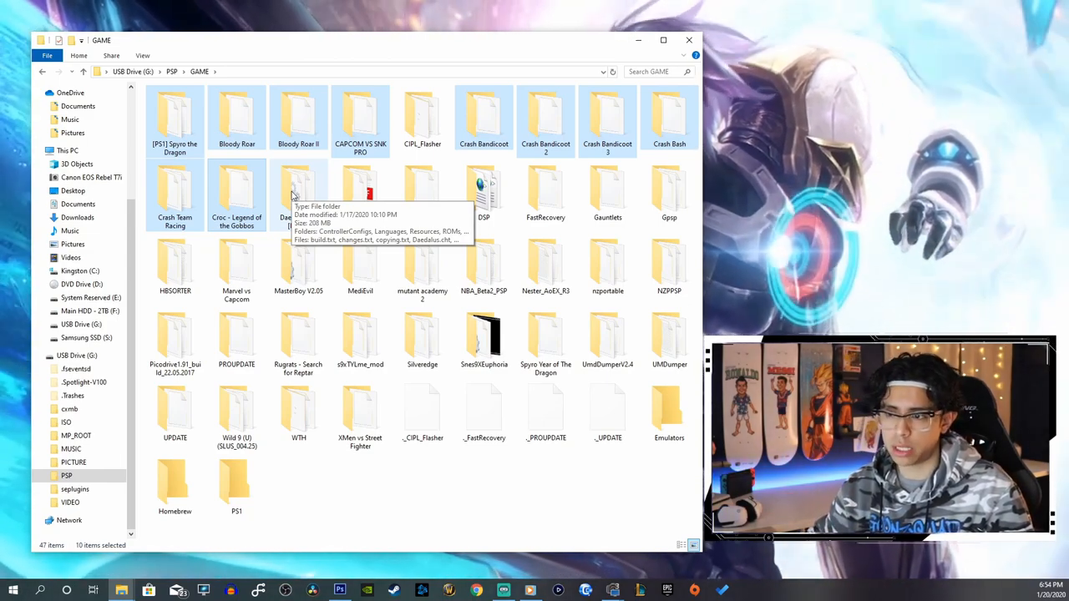
mouse_move(440, 460)
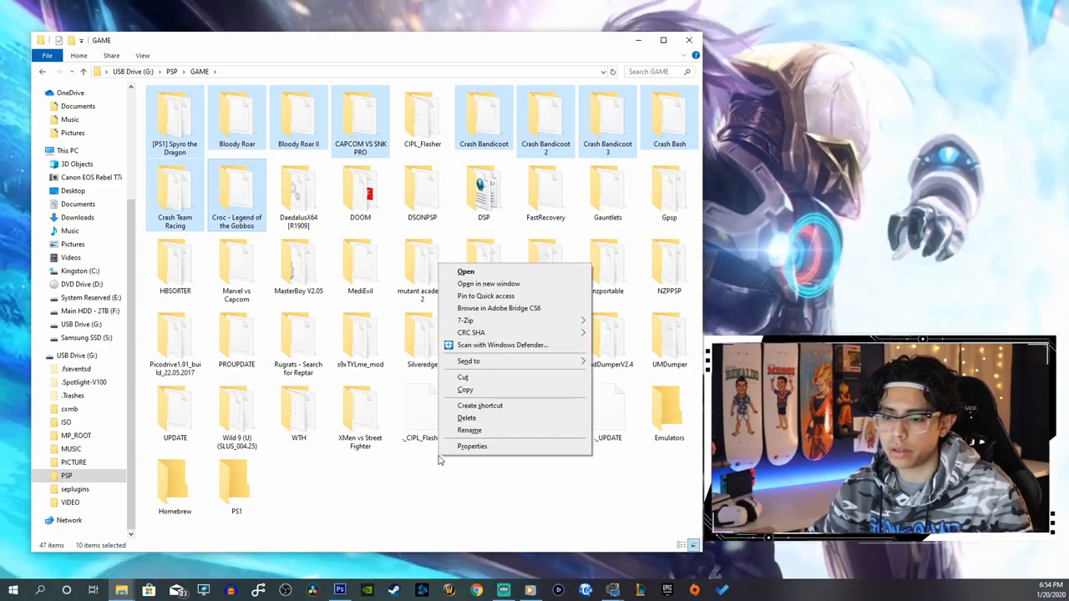
mouse_move(529, 365)
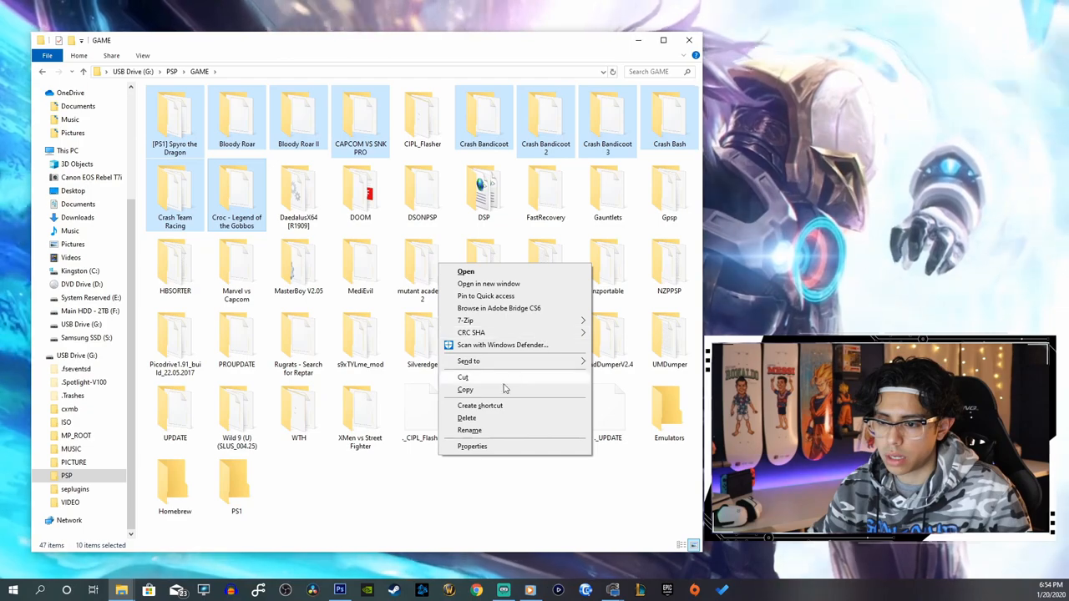
mouse_move(491, 293)
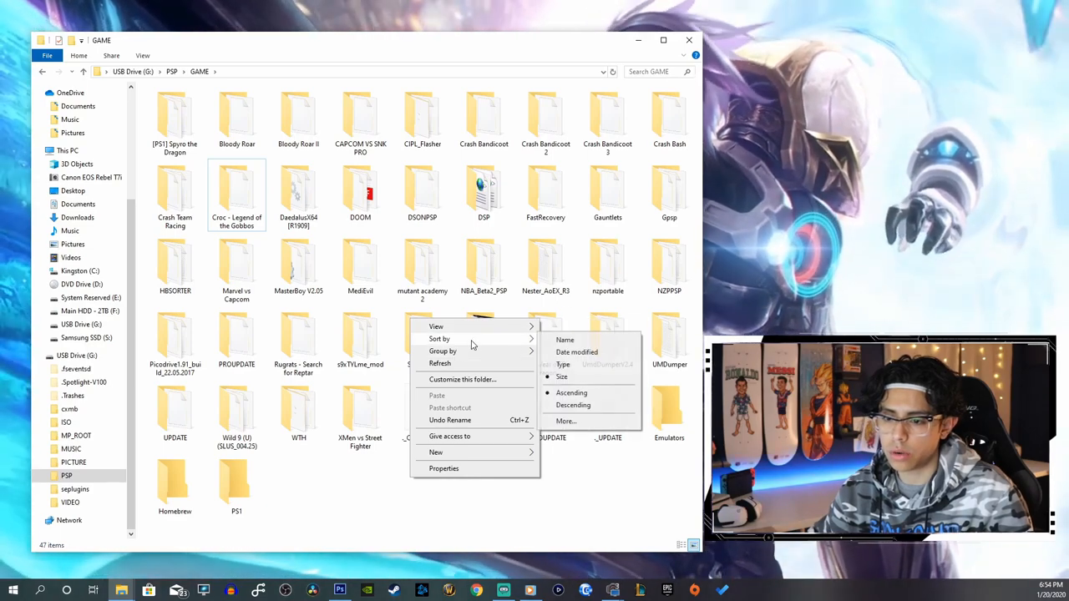
mouse_move(576, 351)
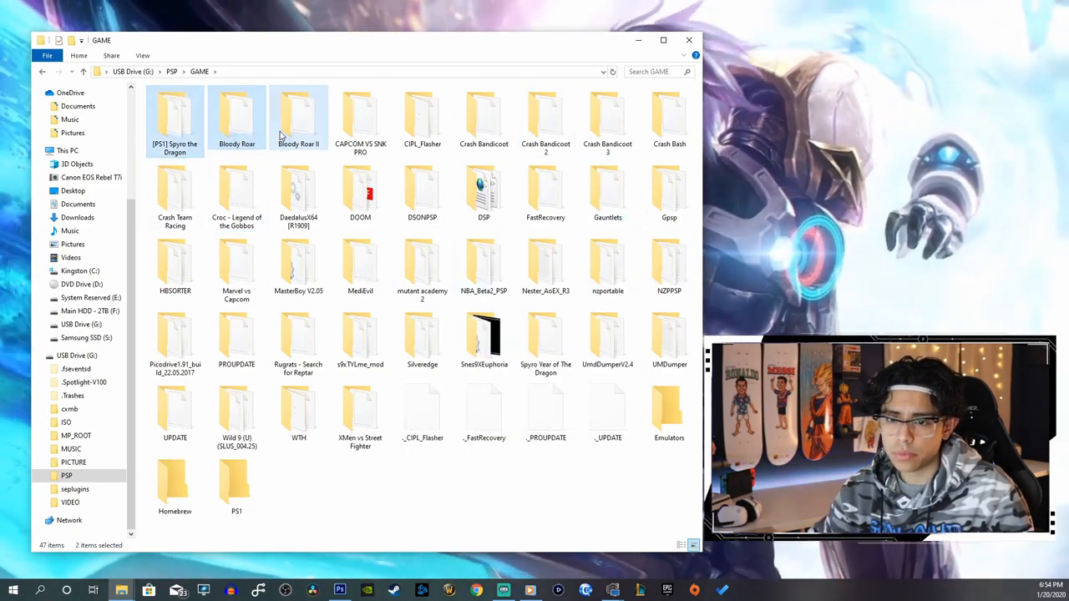
left_click(607, 121)
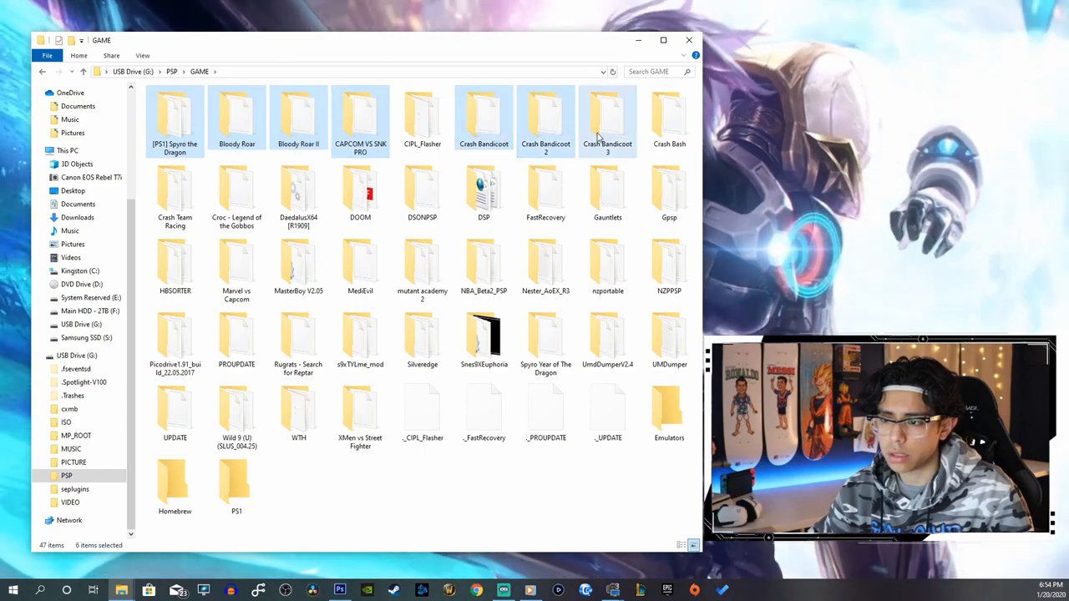
left_click(236, 196)
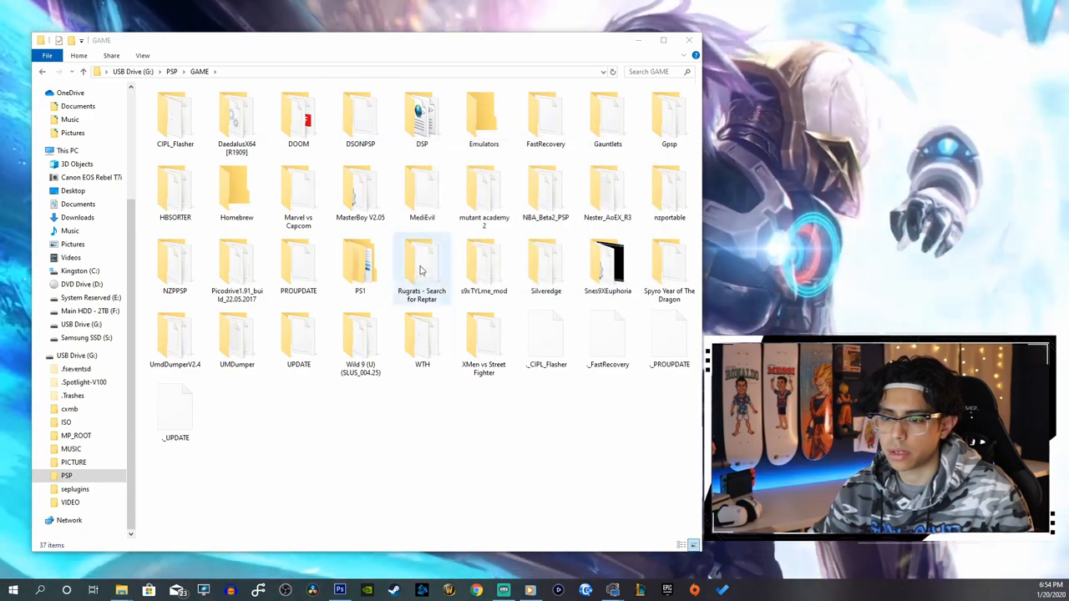
left_click(422, 192)
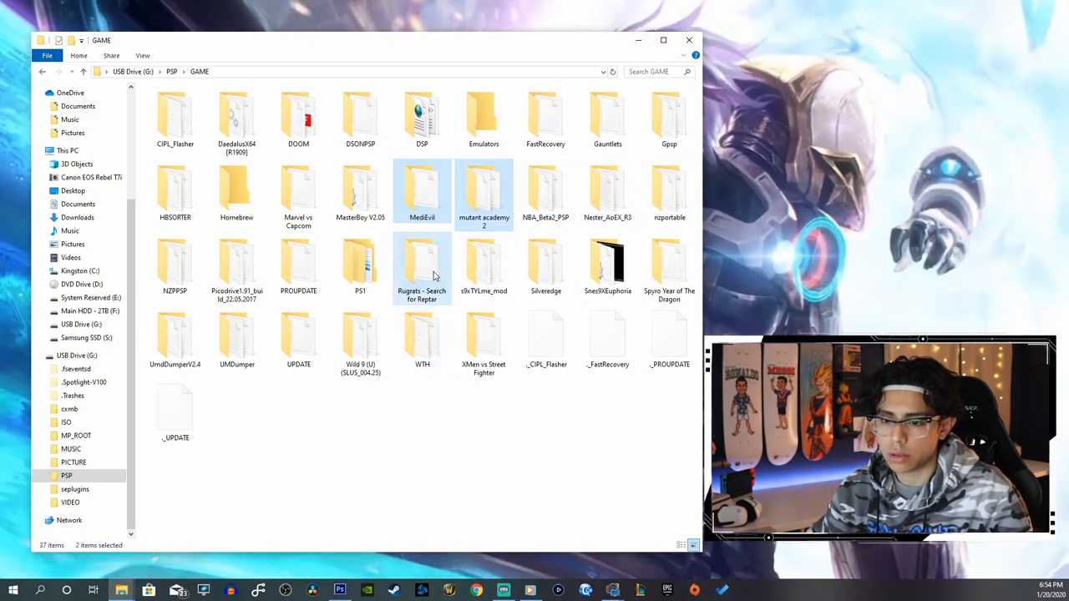
left_click(360, 339)
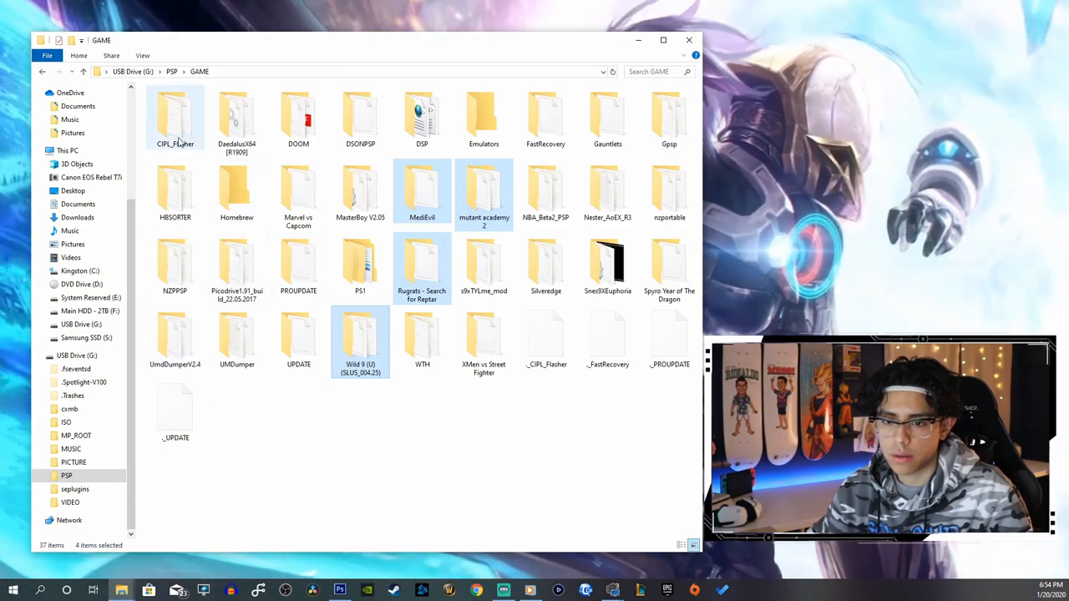
mouse_move(625, 148)
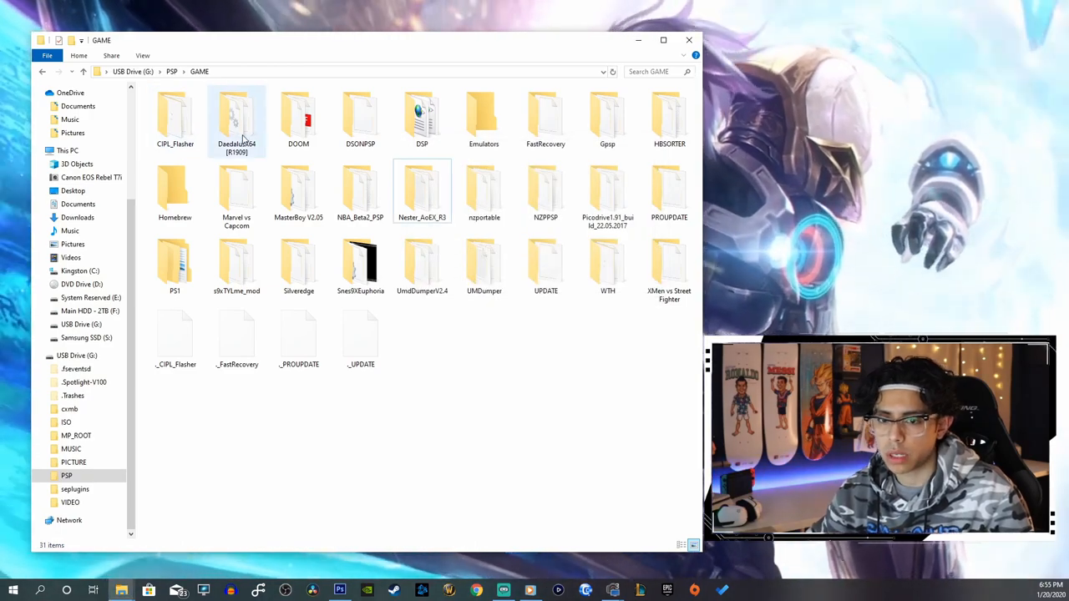
Step: Move the emulator folders, including Nester_AoEX_R3, MasterBoy V2.05 and DSONPSP, out of GAME
left_click(236, 120)
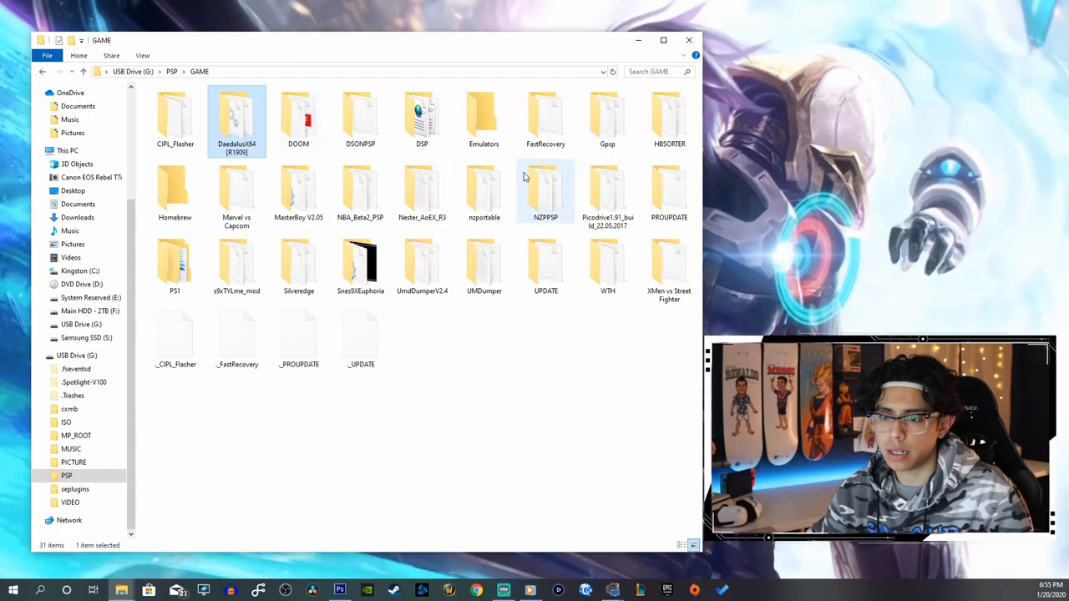
mouse_move(607, 117)
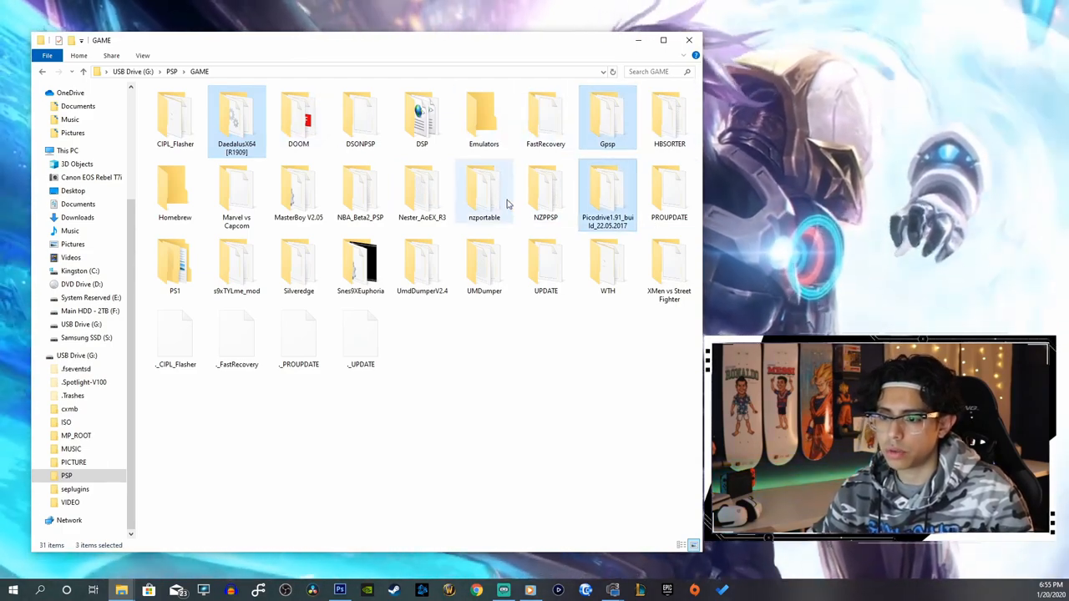
left_click(298, 193)
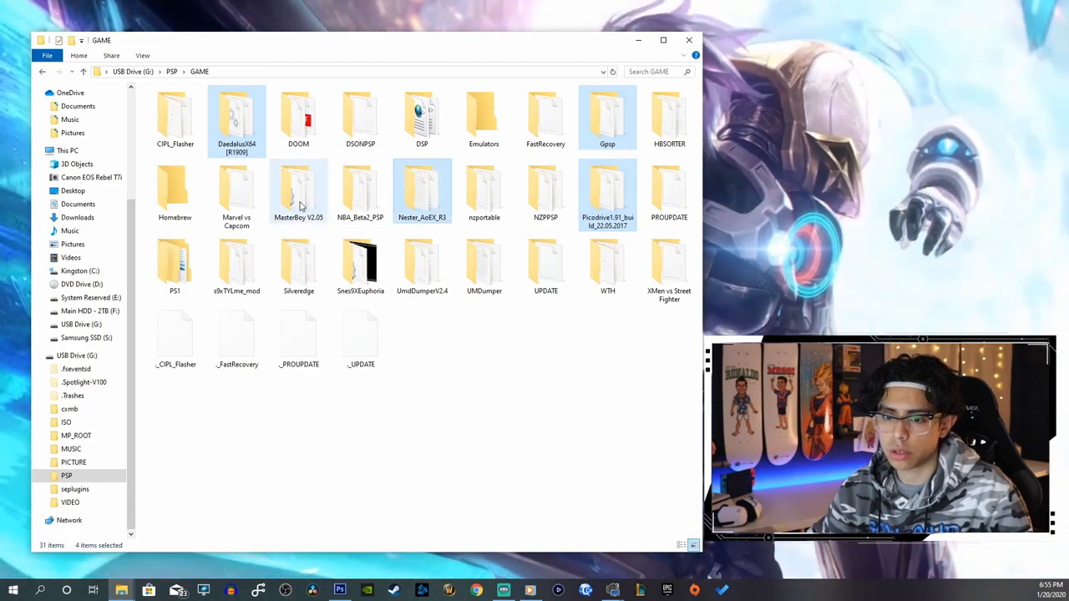
left_click(237, 263)
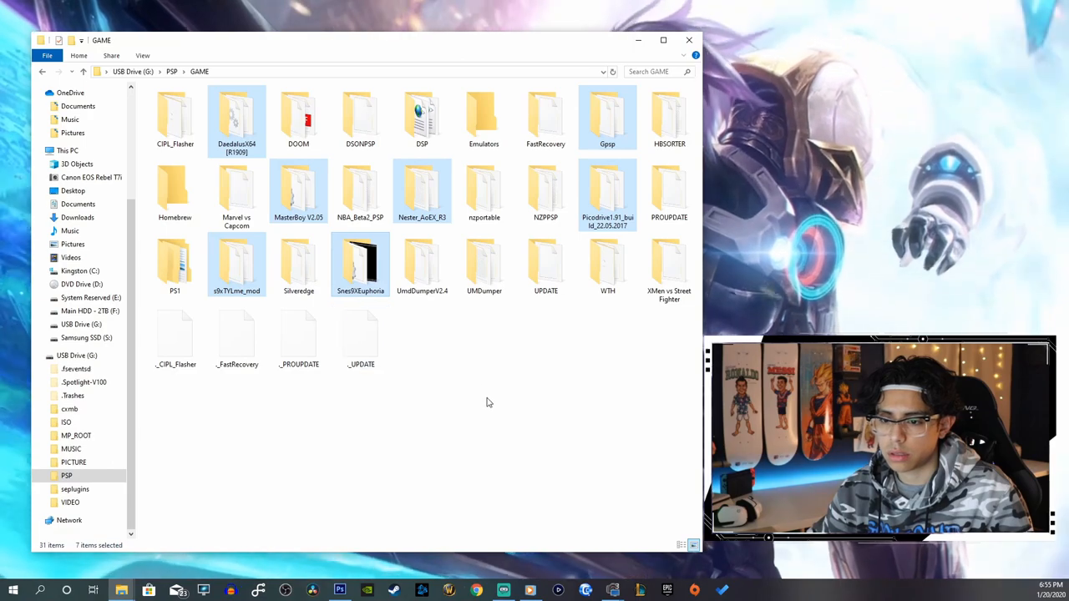
mouse_move(422, 188)
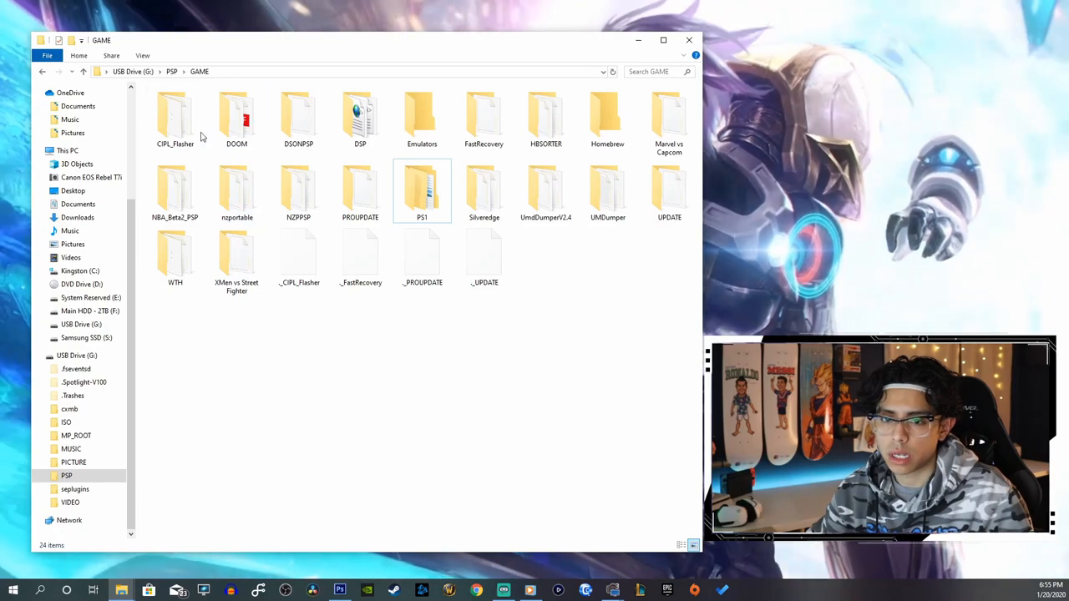
mouse_move(305, 148)
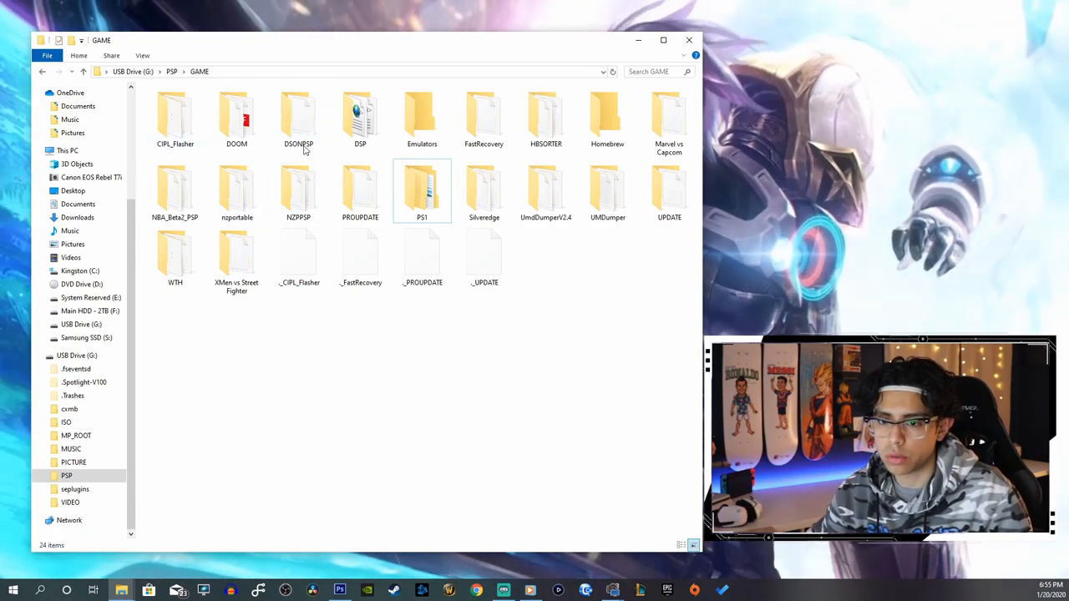
left_click(298, 117)
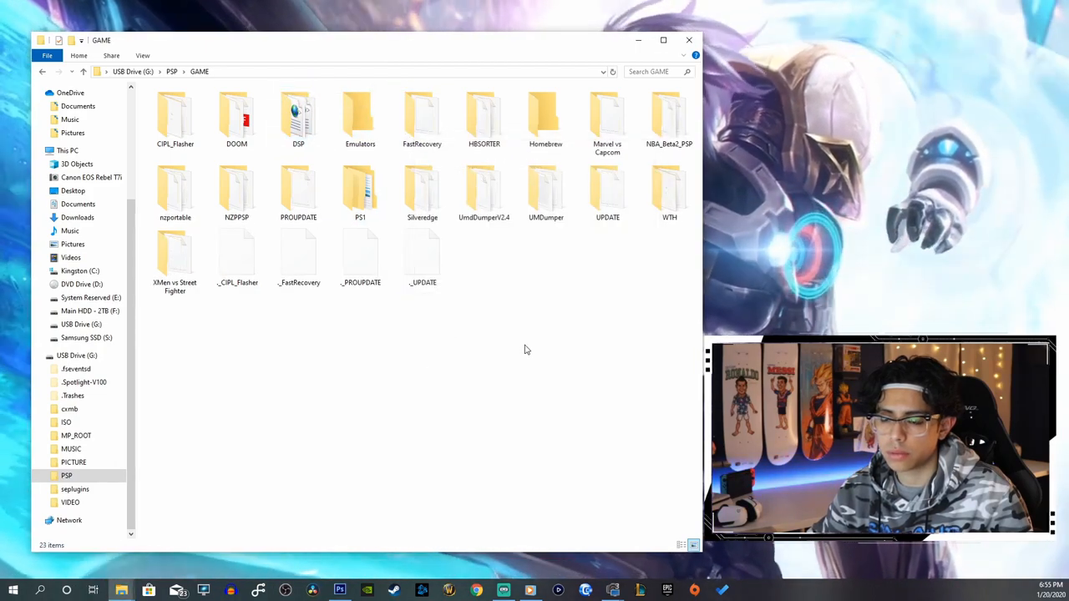
mouse_move(605, 282)
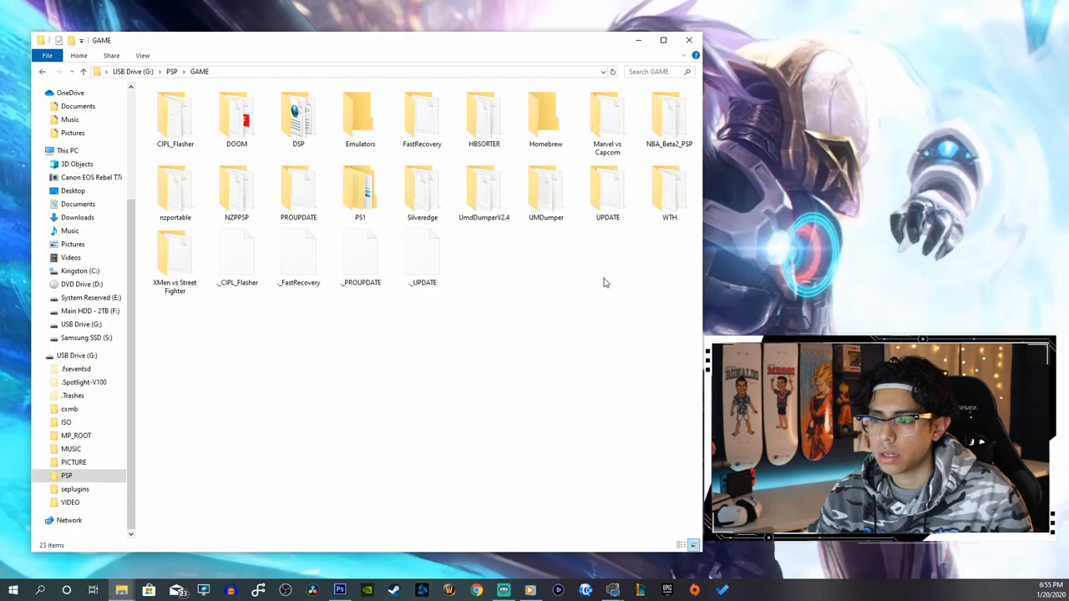
Step: Select NBA_Beta2_PSP, nzportable, NZPPSP and Silveredge and move them into Homebrew
left_click(608, 113)
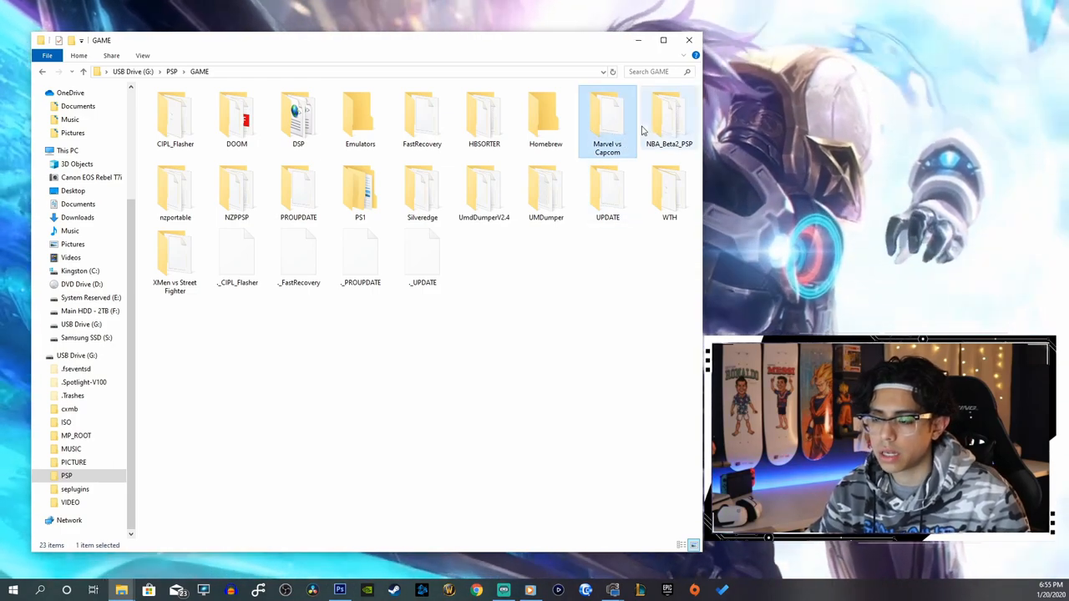
left_click(669, 117)
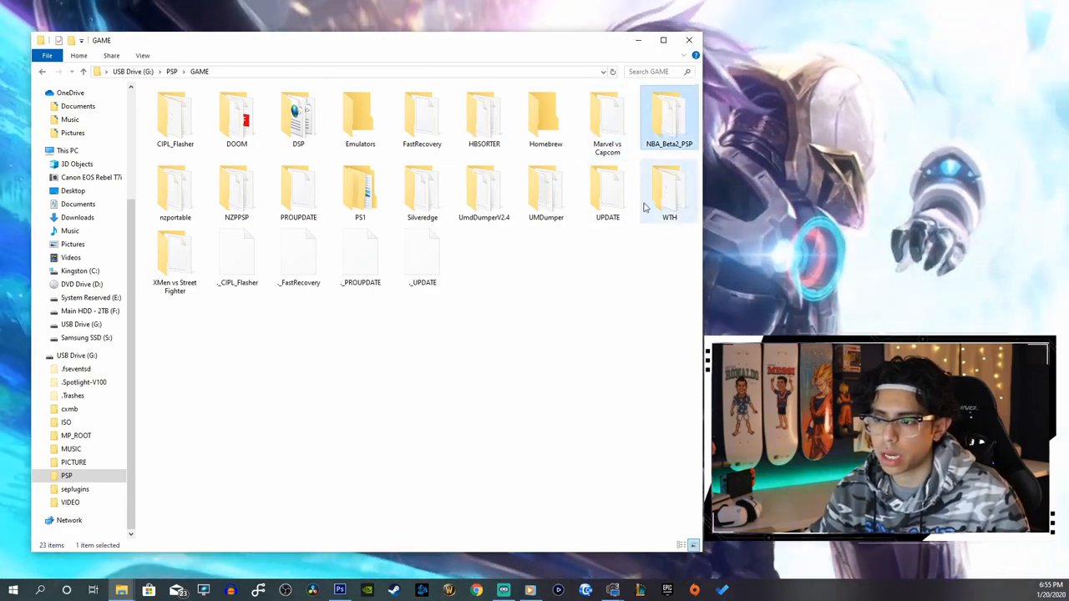
mouse_move(669, 117)
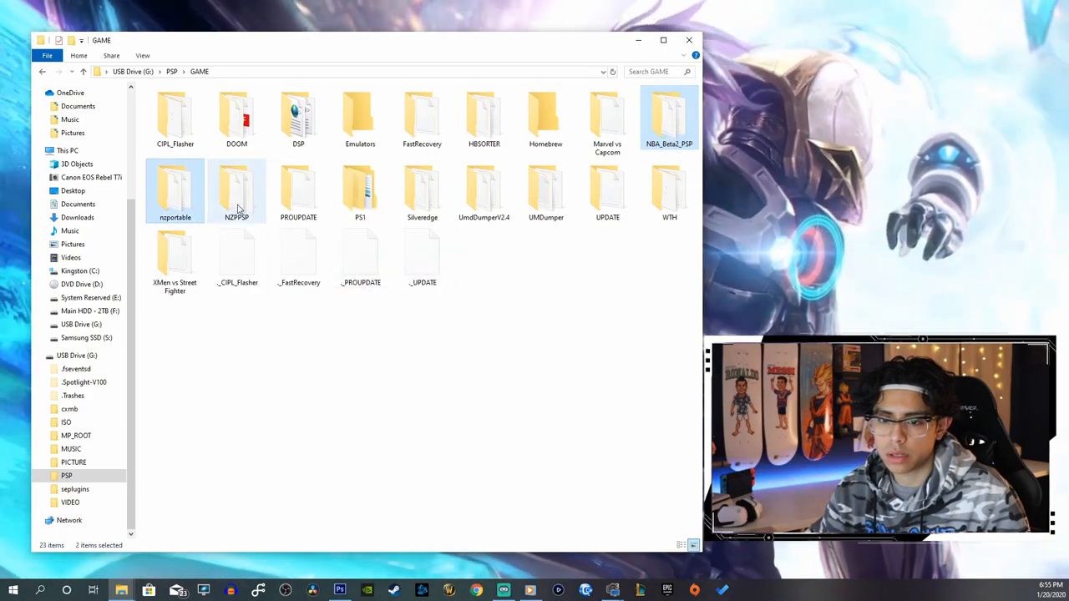
left_click(422, 191)
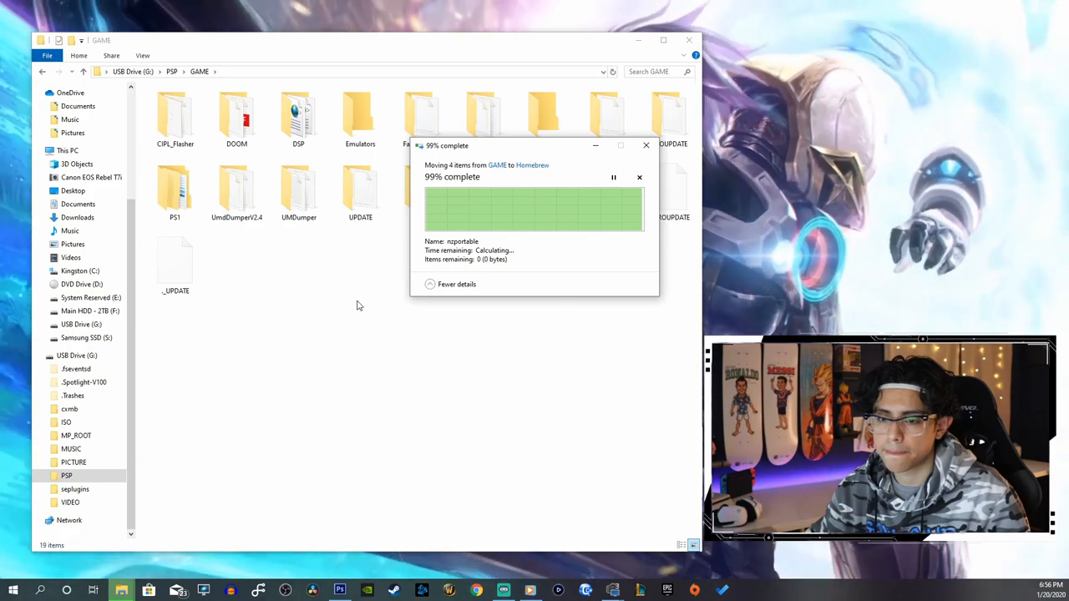
right_click(401, 260)
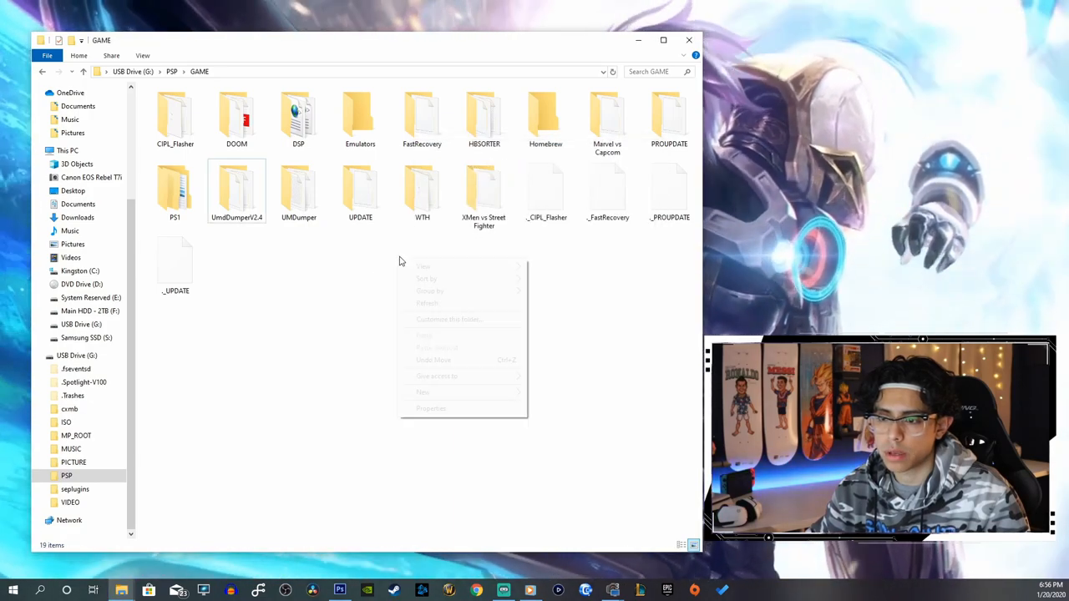
Step: Create Applications and Updates folders in GAME and delete the four dot-underscore files
left_click(552, 395)
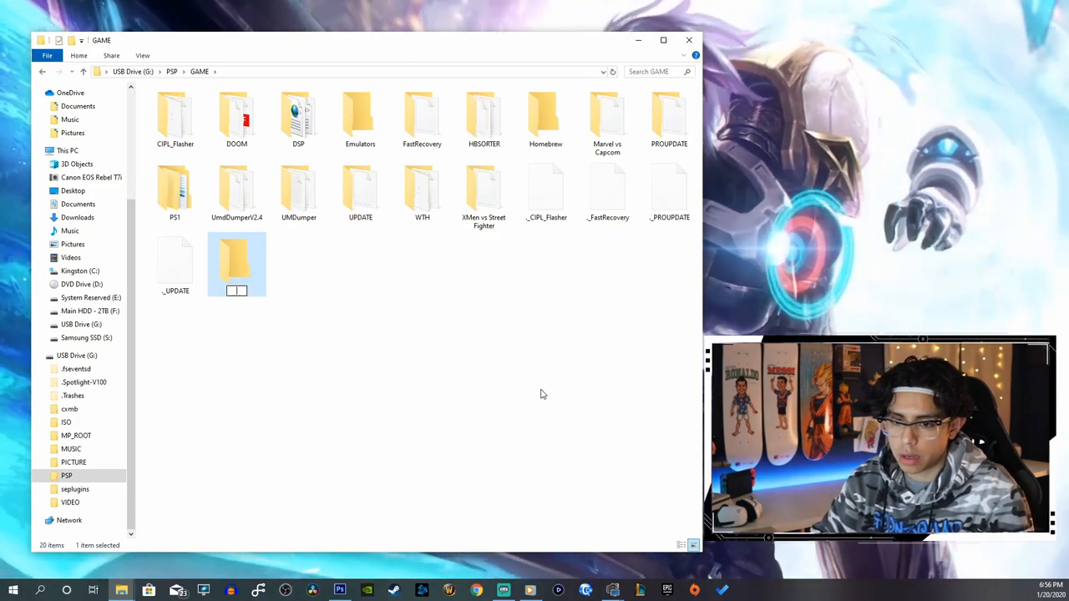
type("Applicati")
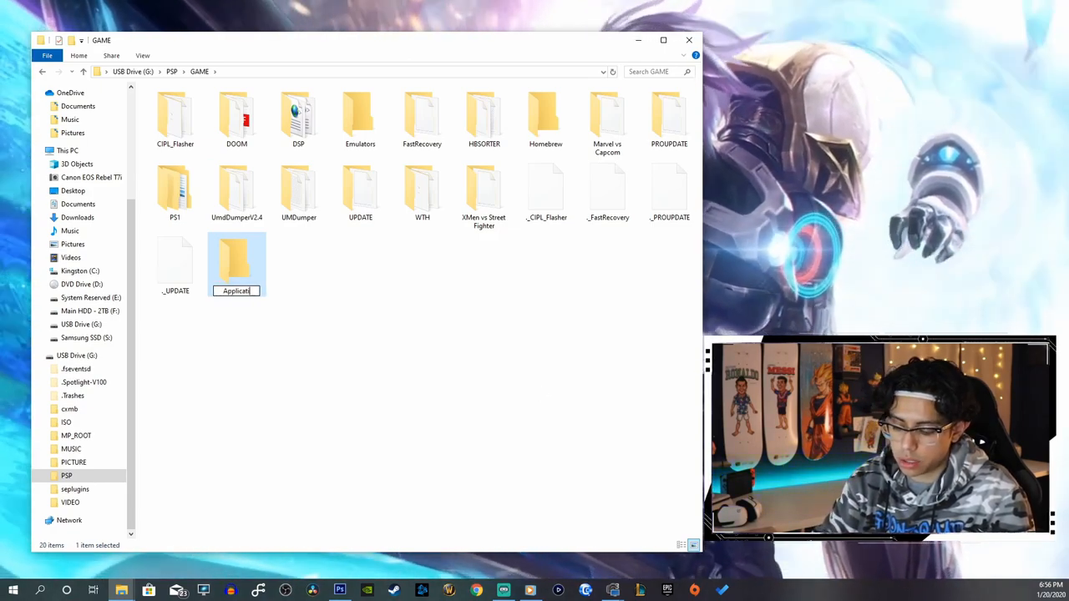
right_click(366, 259)
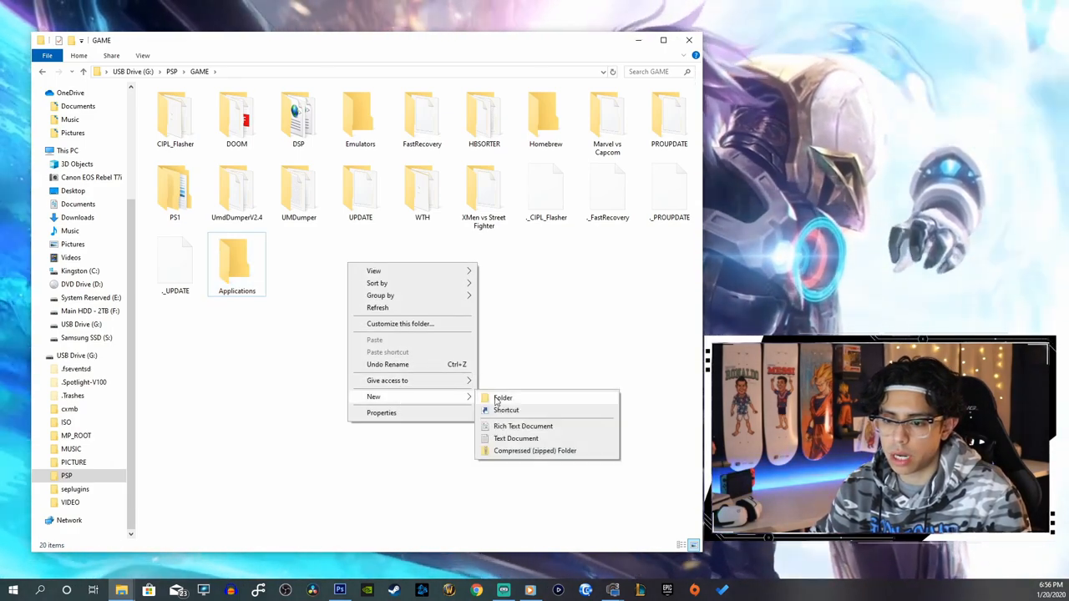
left_click(503, 397)
type("Updates")
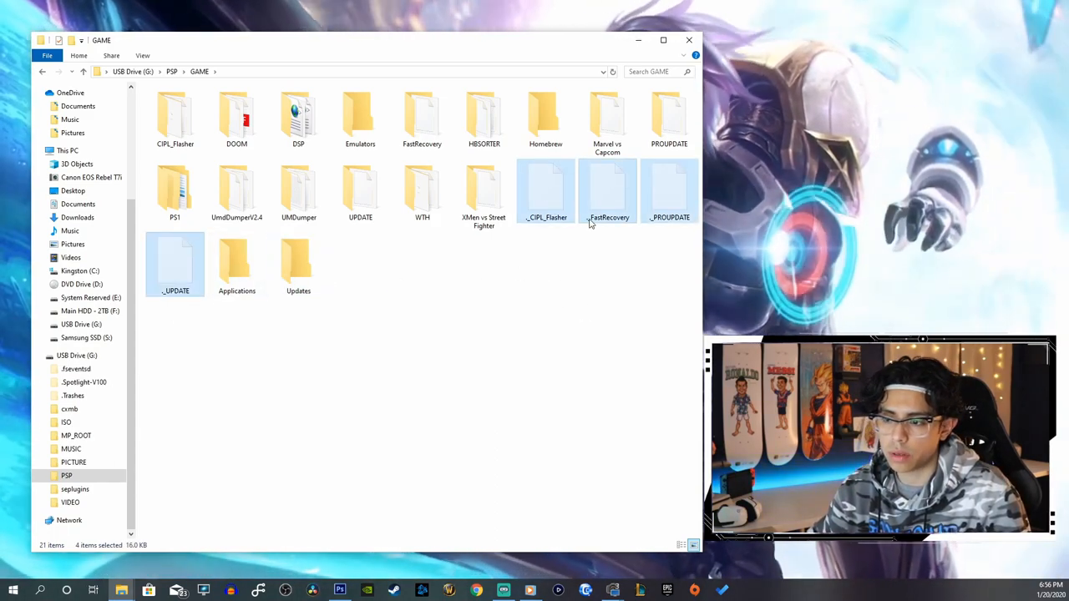
left_click(547, 188)
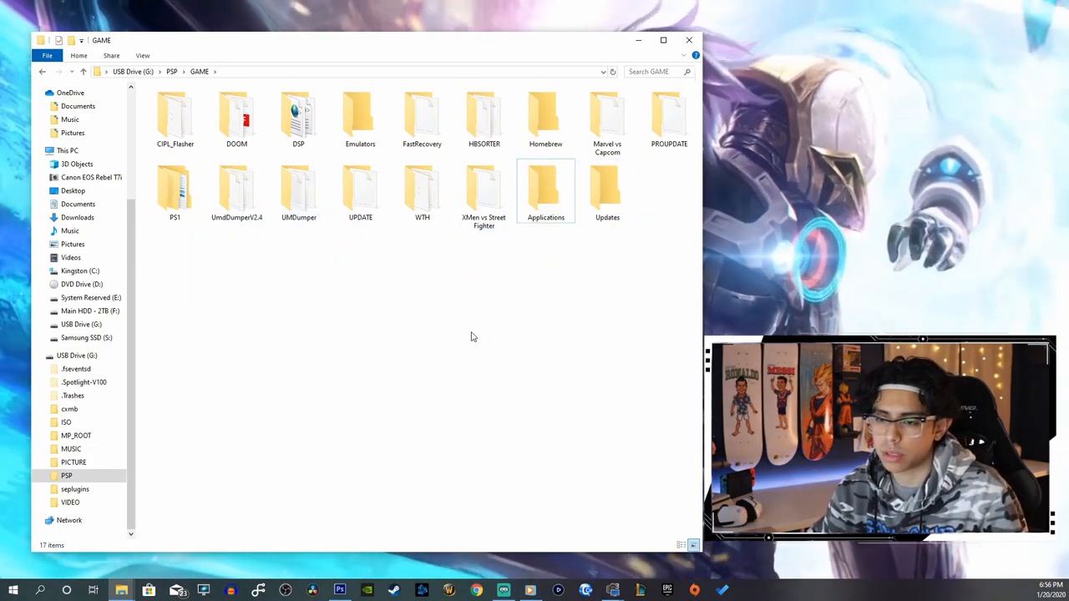
mouse_move(539, 281)
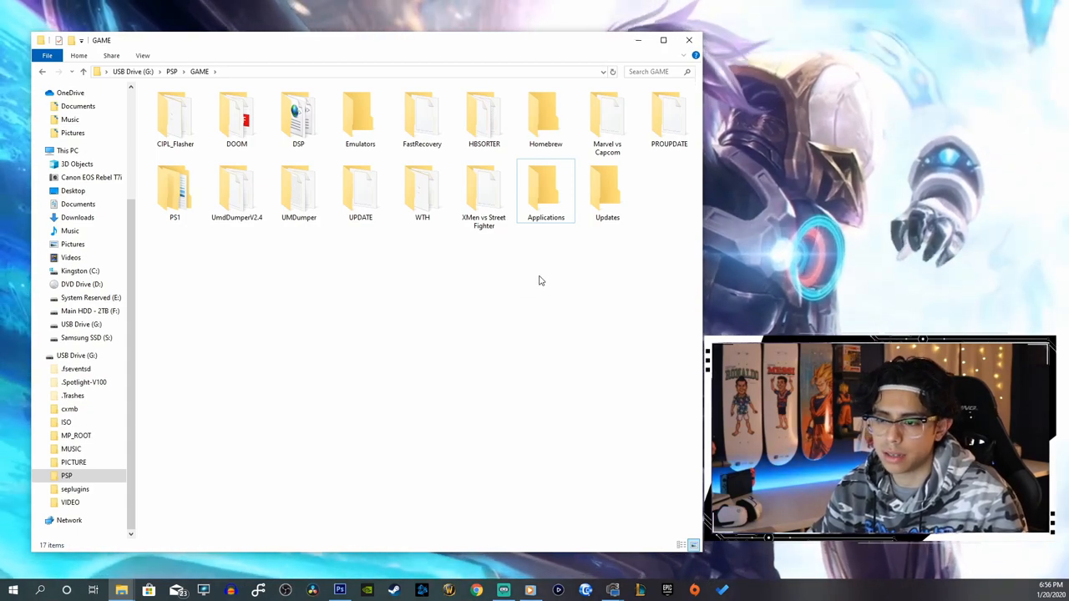
Step: Drag DOOM, UmdDumperV2.4, DSP and the other leftover folders into their category folders
left_click(545, 116)
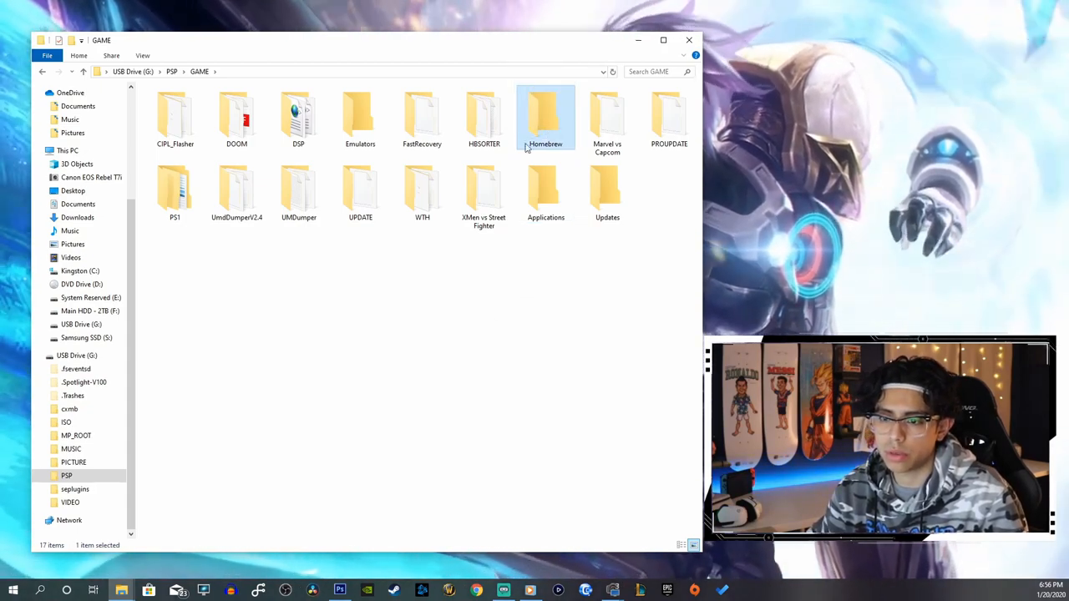
left_click(236, 117)
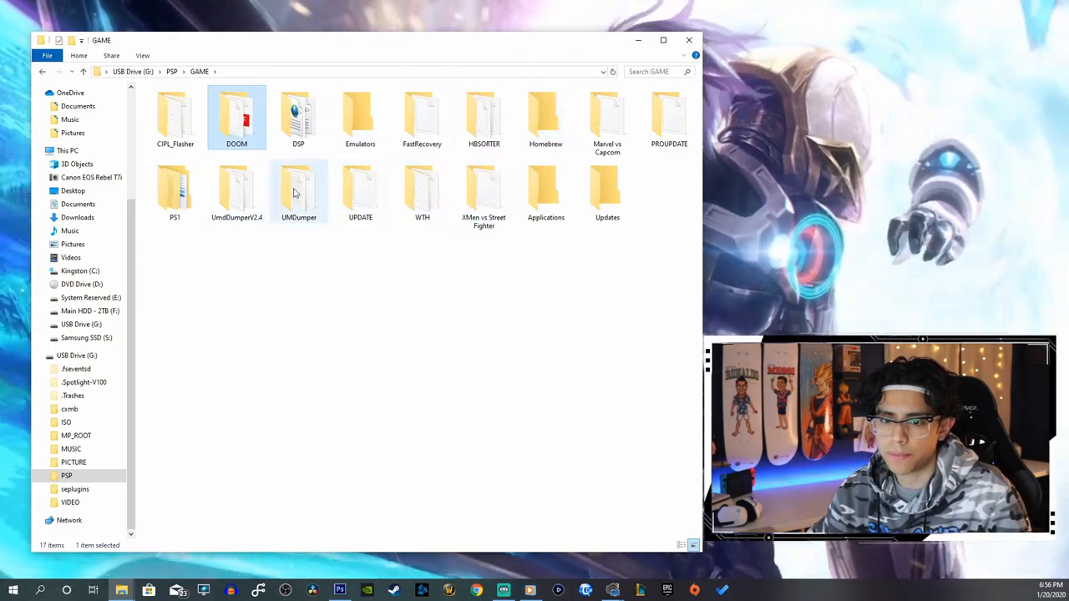
left_click_drag(237, 116, 545, 192)
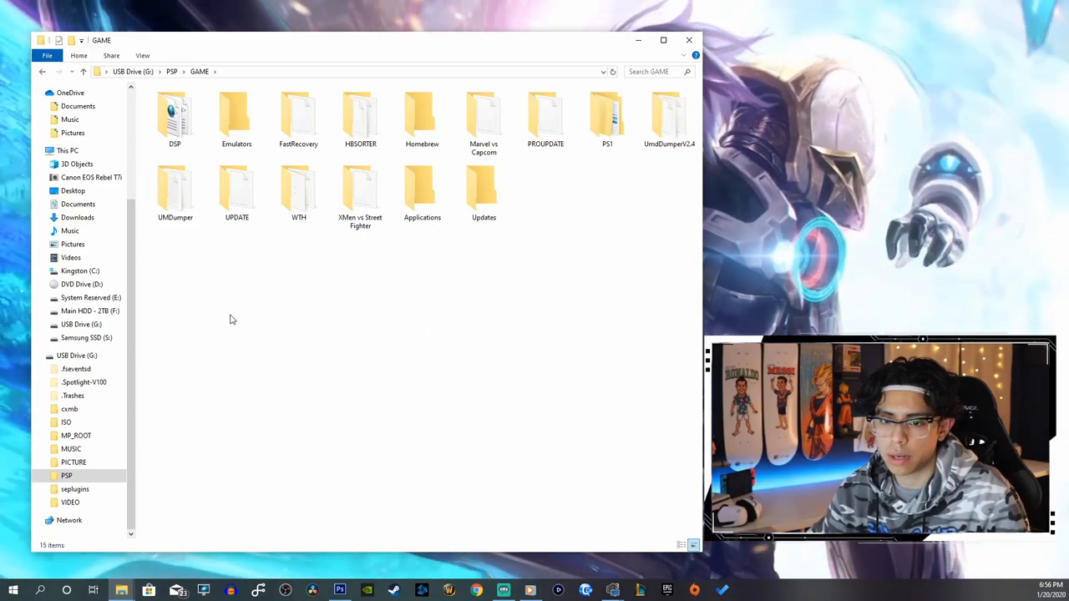
left_click(175, 191)
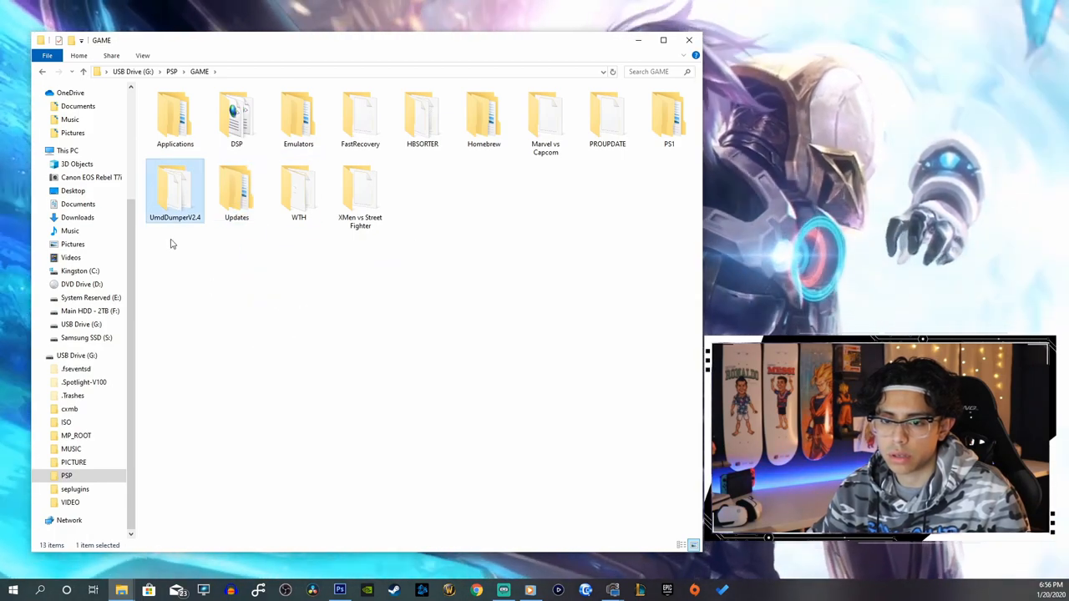
left_click_drag(175, 188, 326, 321)
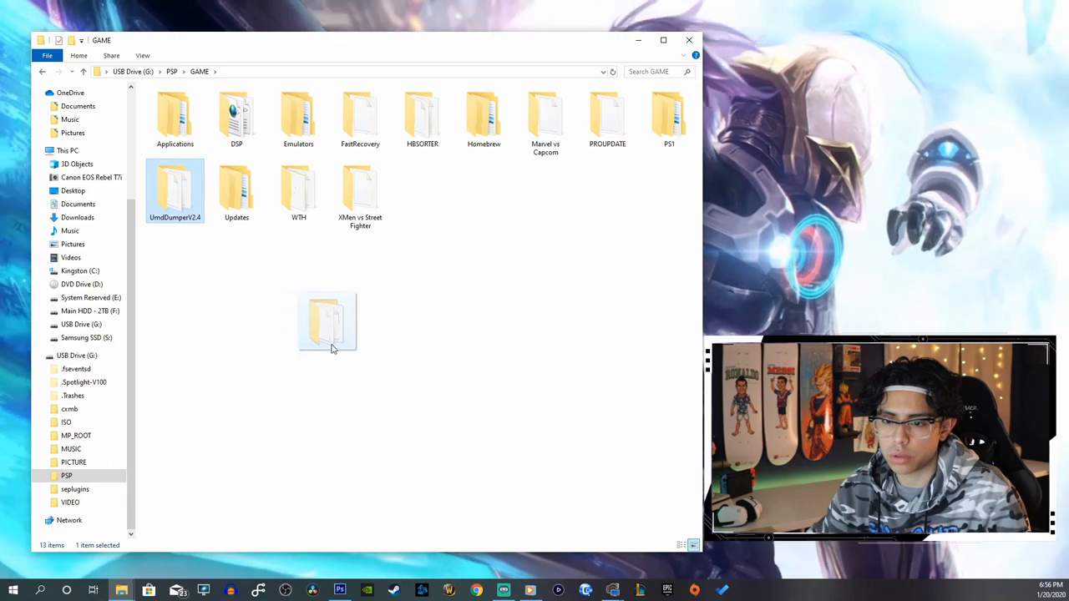
left_click_drag(325, 321, 171, 117)
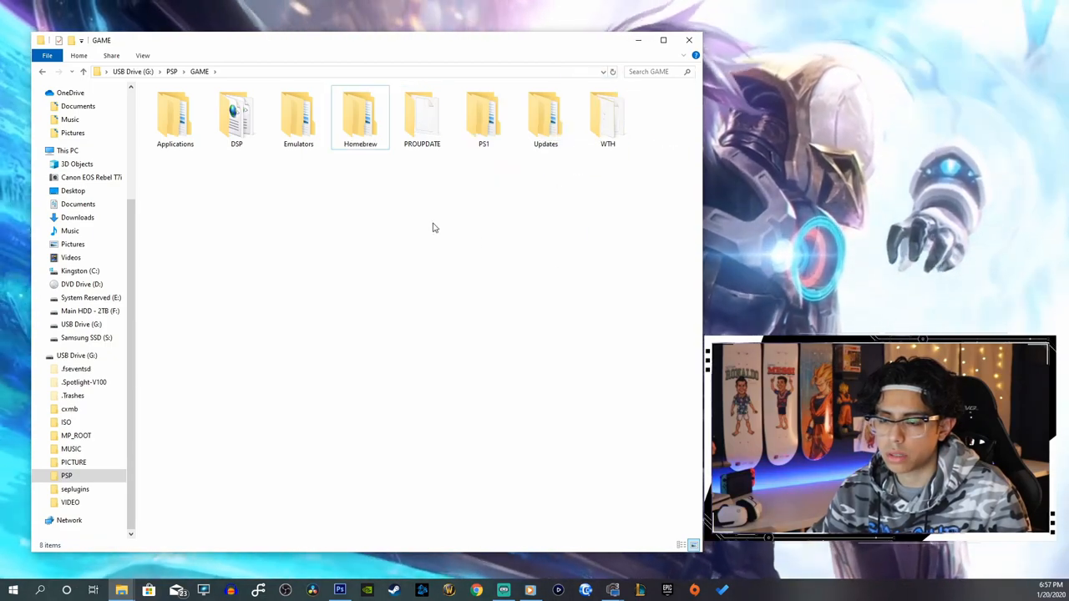
left_click(421, 116)
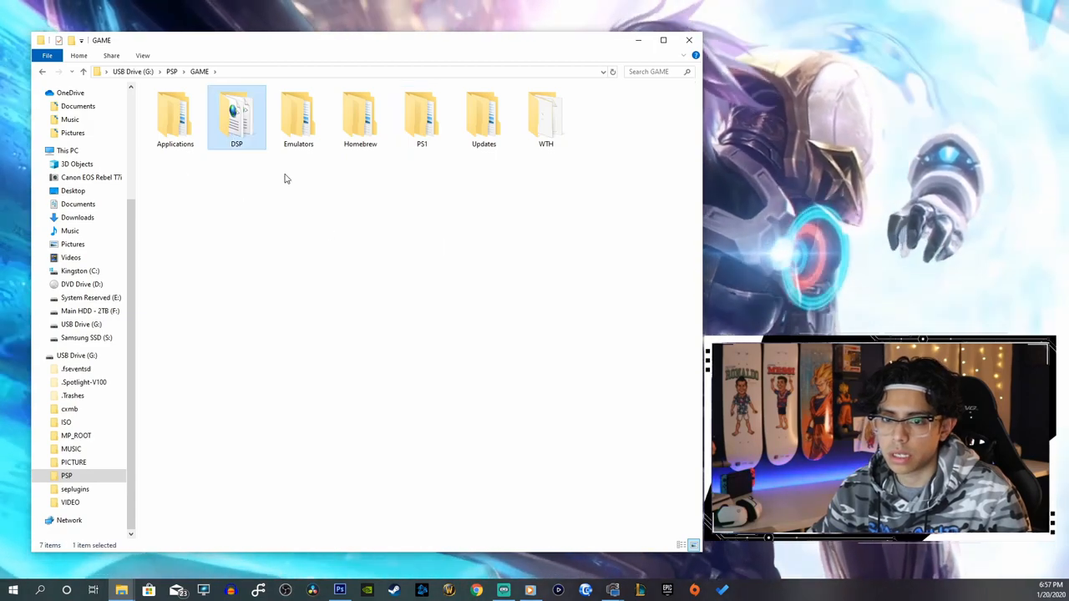
double_click(236, 117)
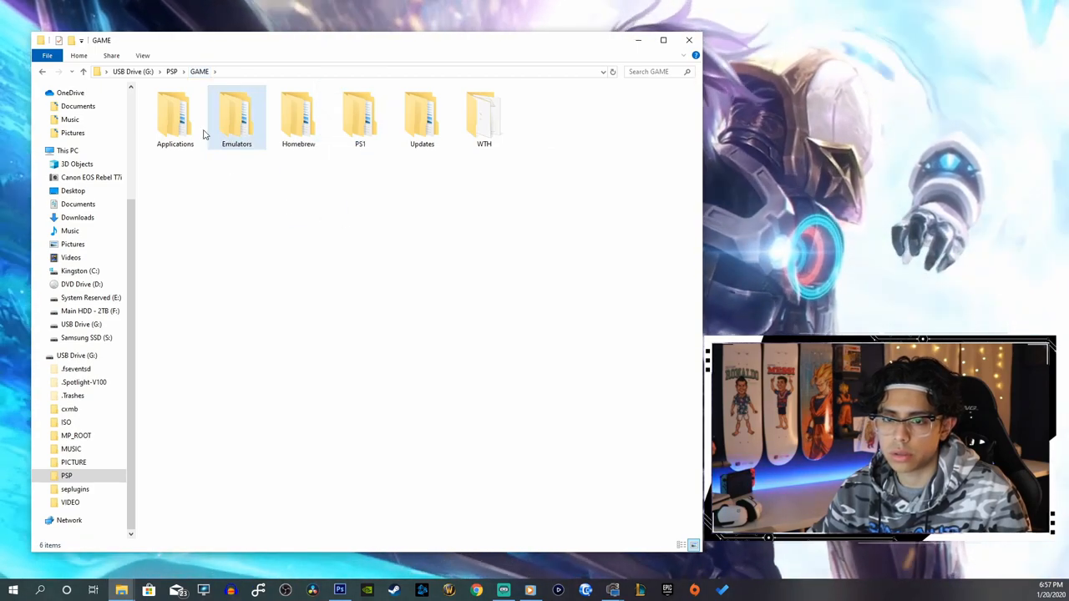
left_click(171, 71)
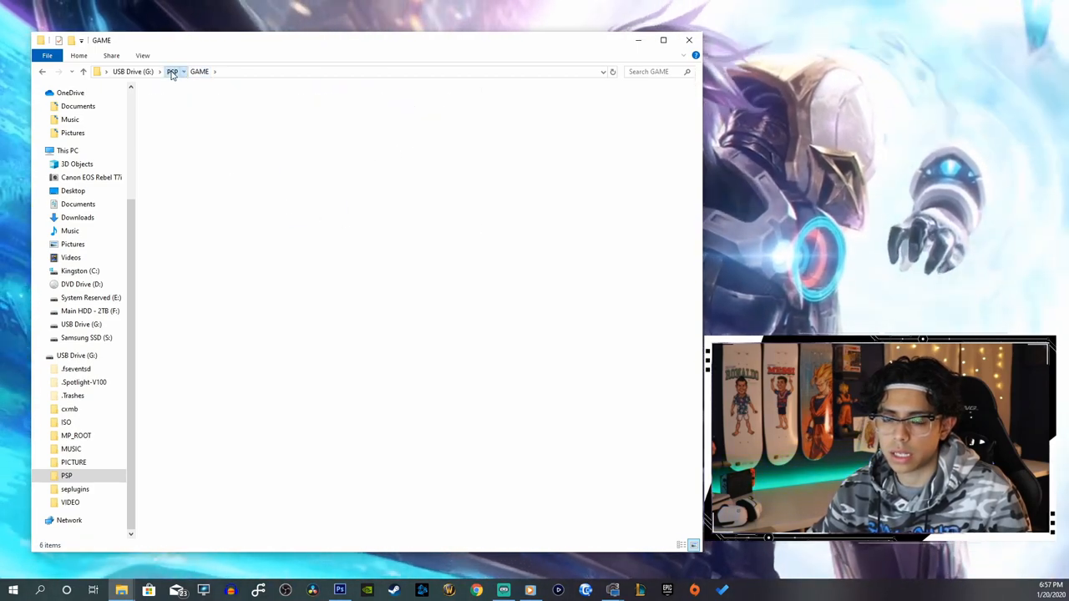
Step: Return to the USB Drive (G:) root via the address bar, then close File Explorer
left_click(132, 71)
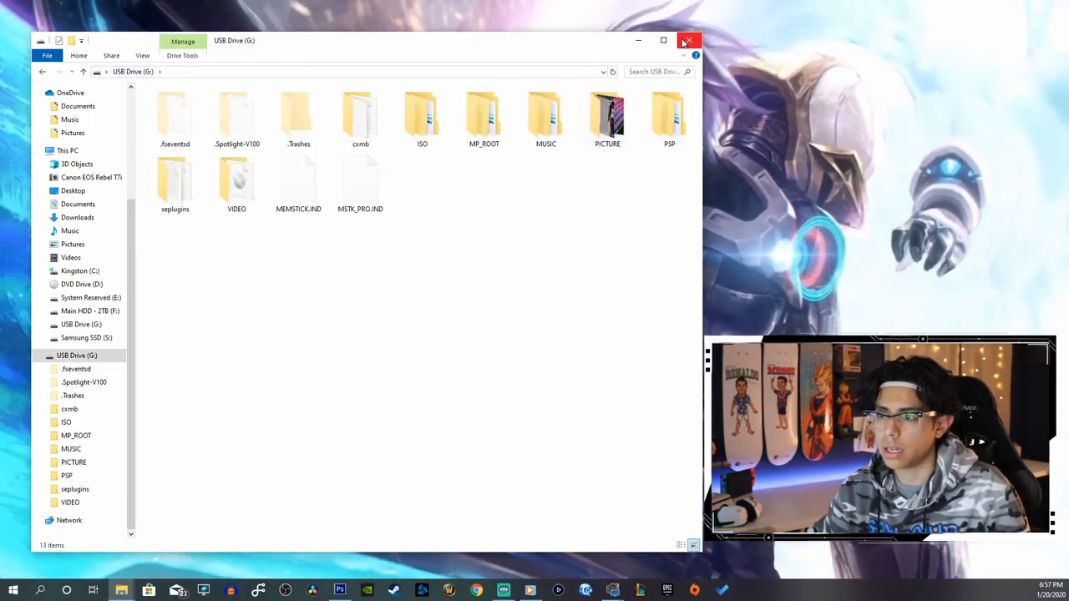
left_click(687, 40)
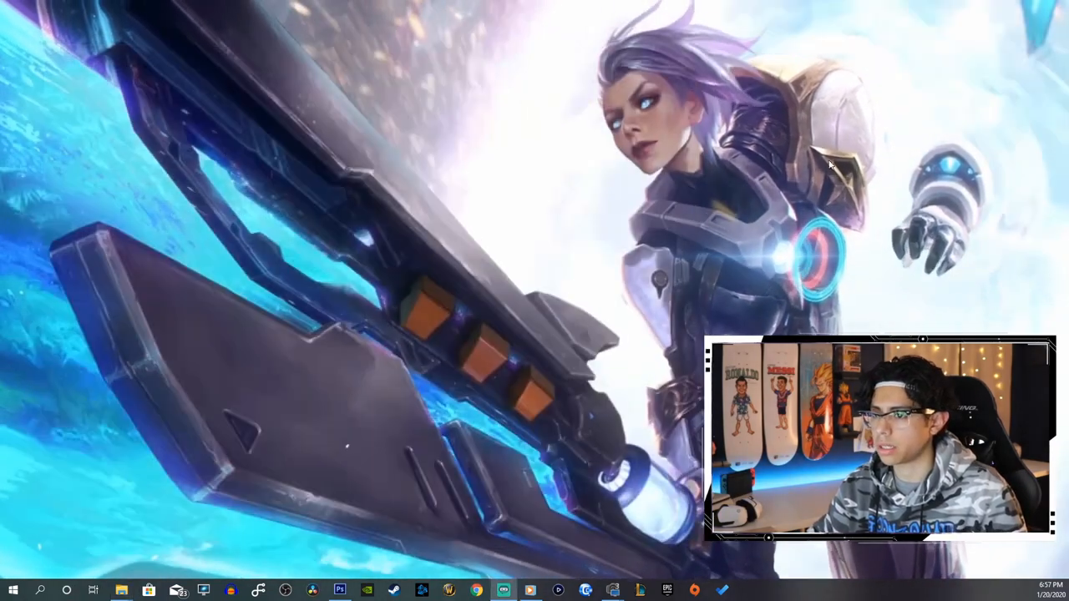